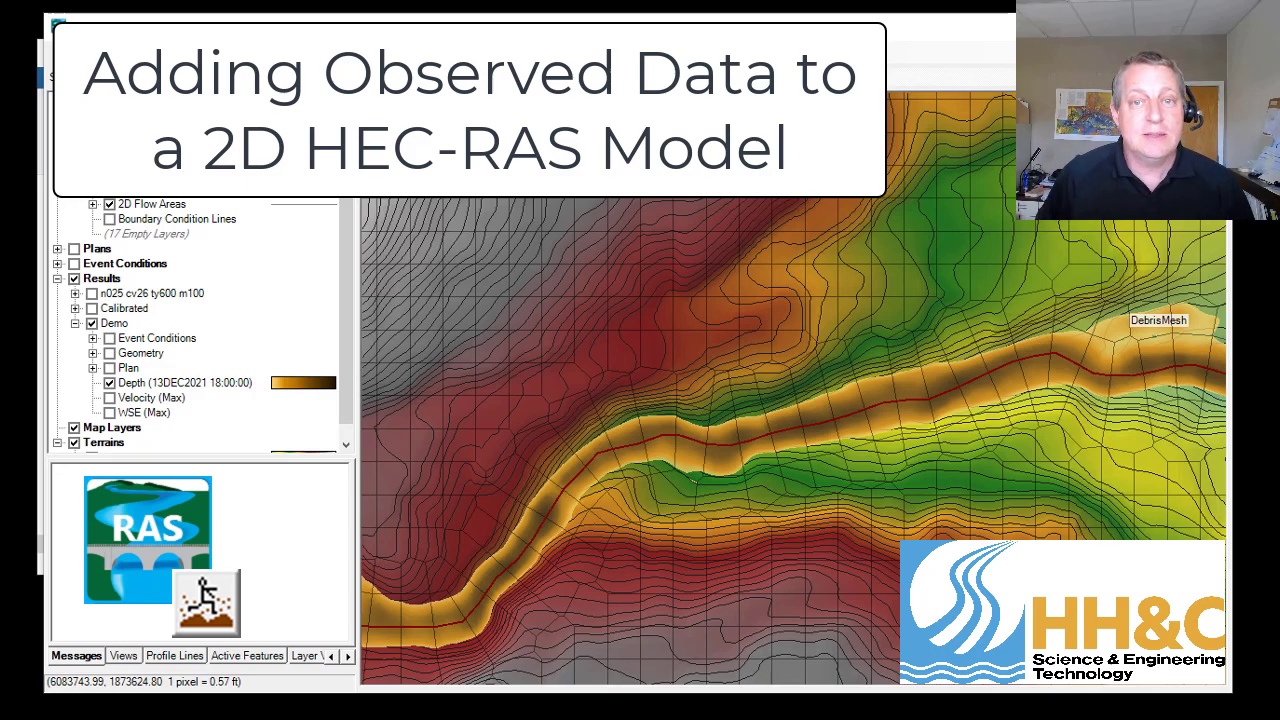
# Open File Explorer on the project's GIS folder containing High Water Marks.shp.
pyautogui.click(137, 129)
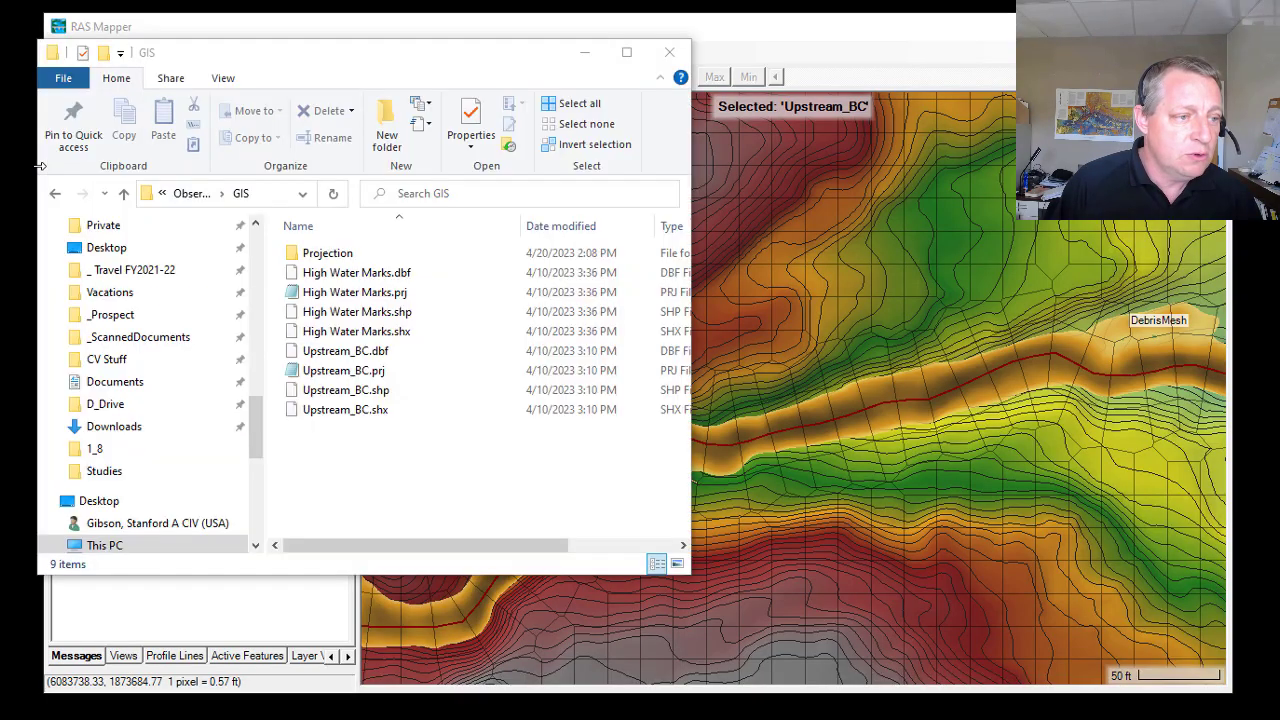
# Drag High Water Marks.shp onto RAS Mapper's Map Layers and close File Explorer.
pyautogui.click(326, 252)
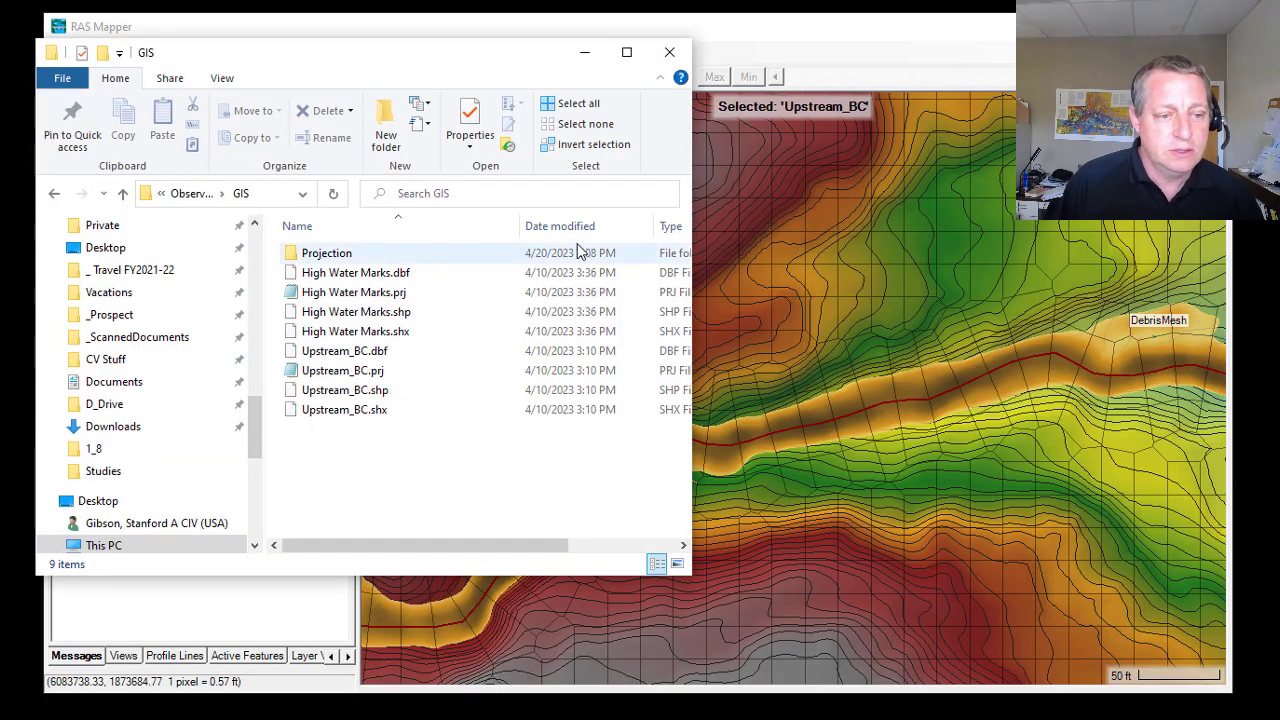
pyautogui.click(356, 311)
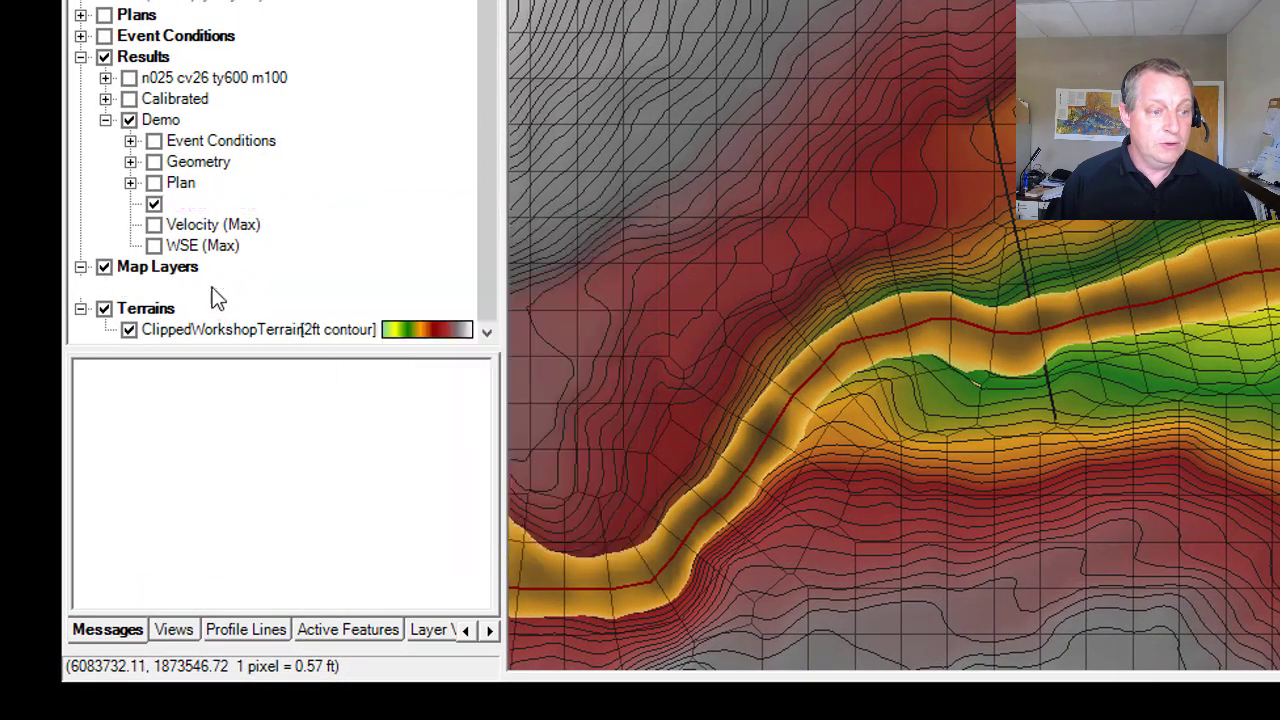
# Save the High Water Marks features as profile lines ForemanXS_A and ForemanXS_B.
pyautogui.rightClick(204, 288)
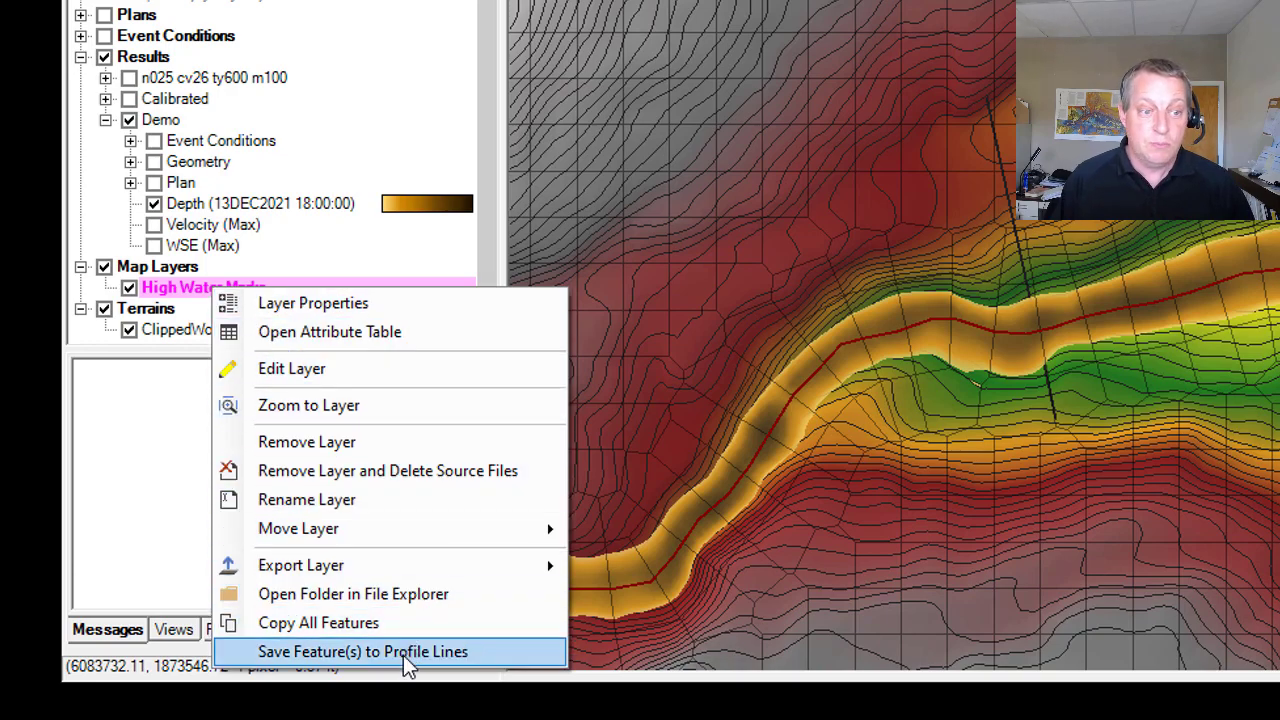
pyautogui.click(363, 651)
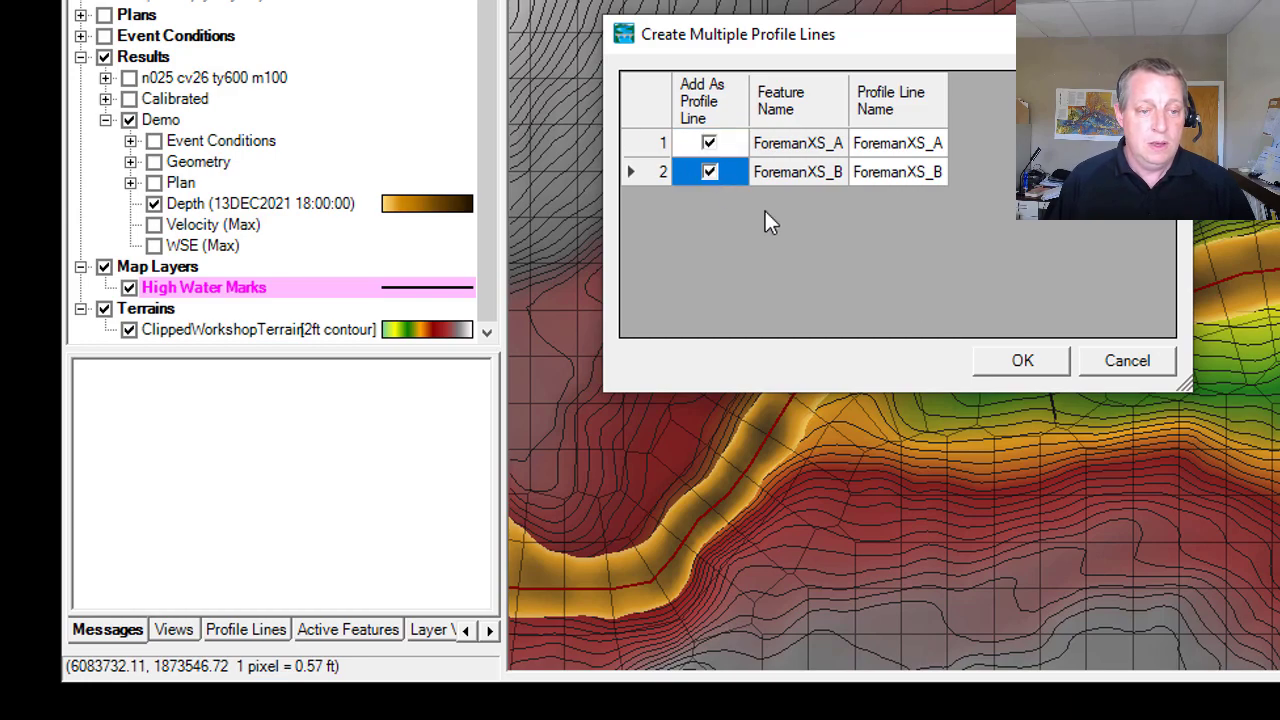
pyautogui.click(1021, 360)
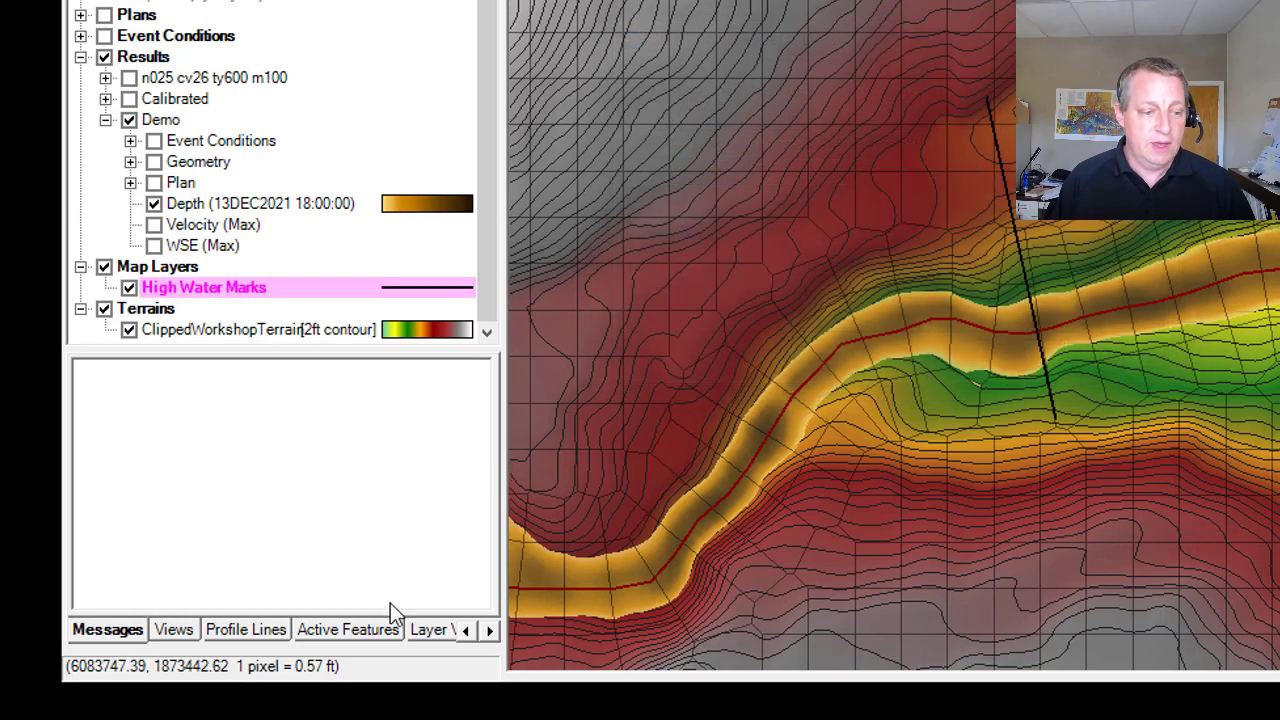
pyautogui.click(246, 629)
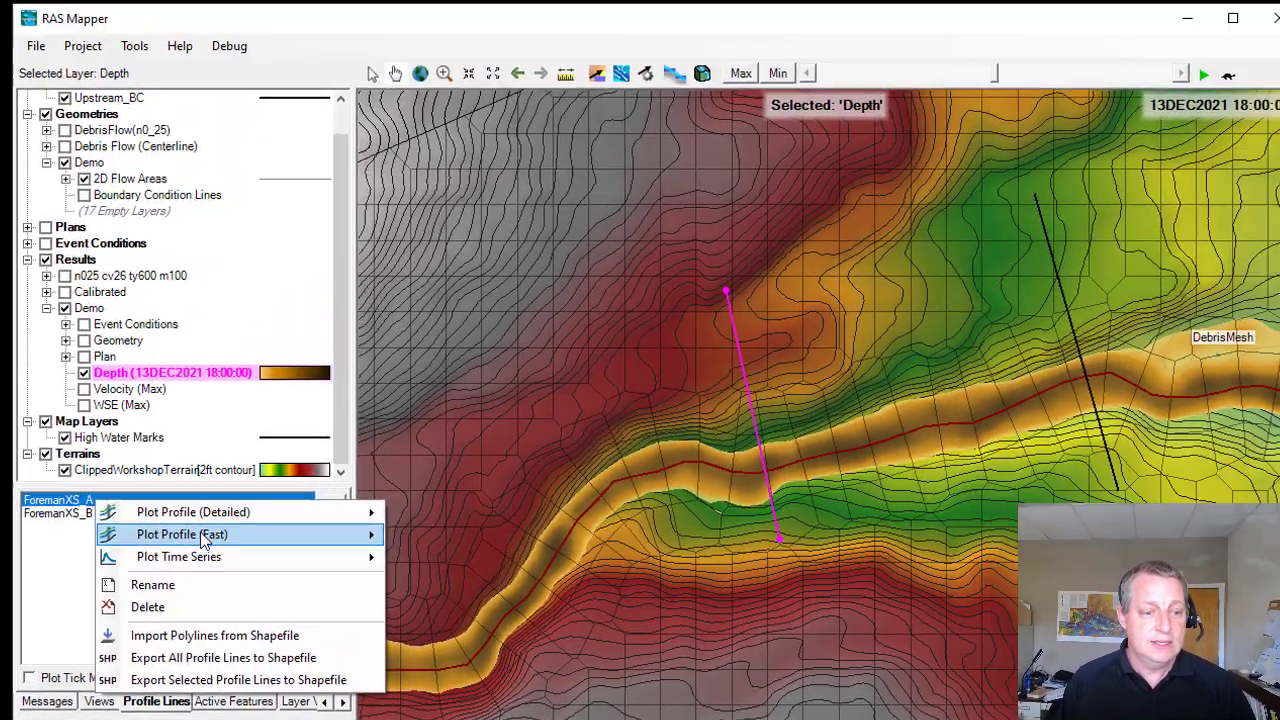
# Plot maximum depth along ForemanXS_A, peaking near 5.5 ft around station 100.
pyautogui.click(182, 534)
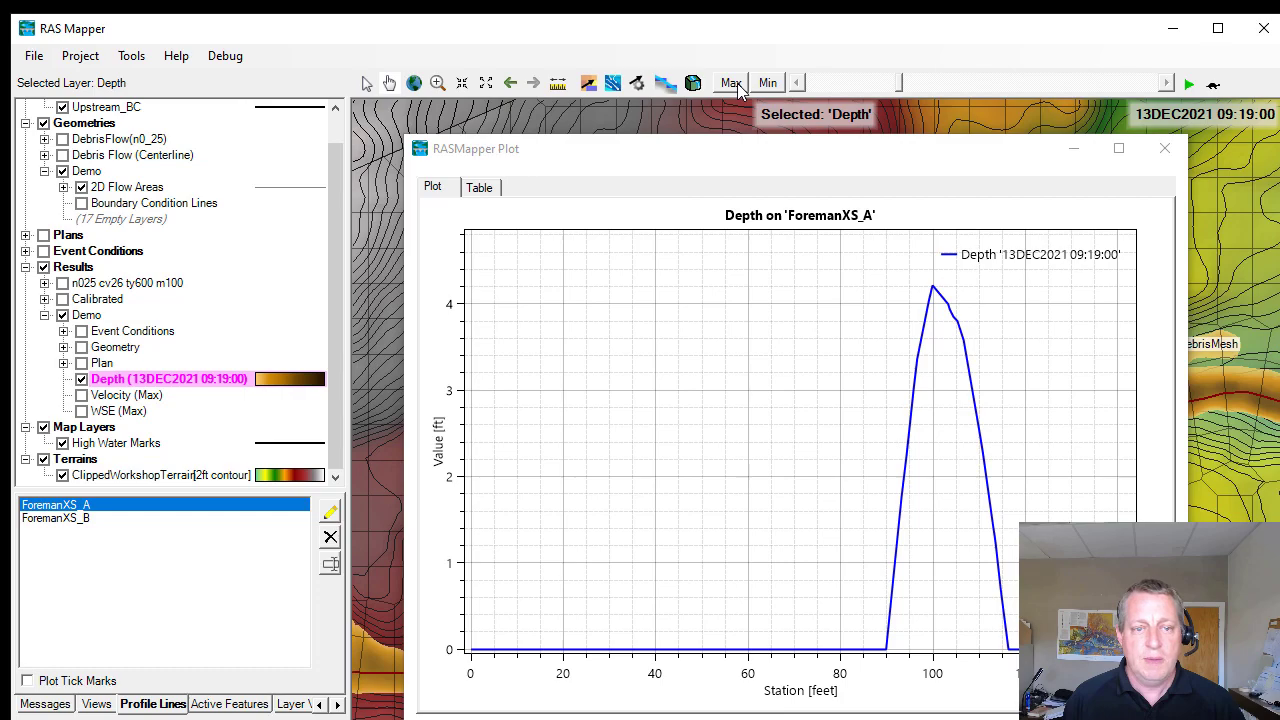
pyautogui.click(730, 82)
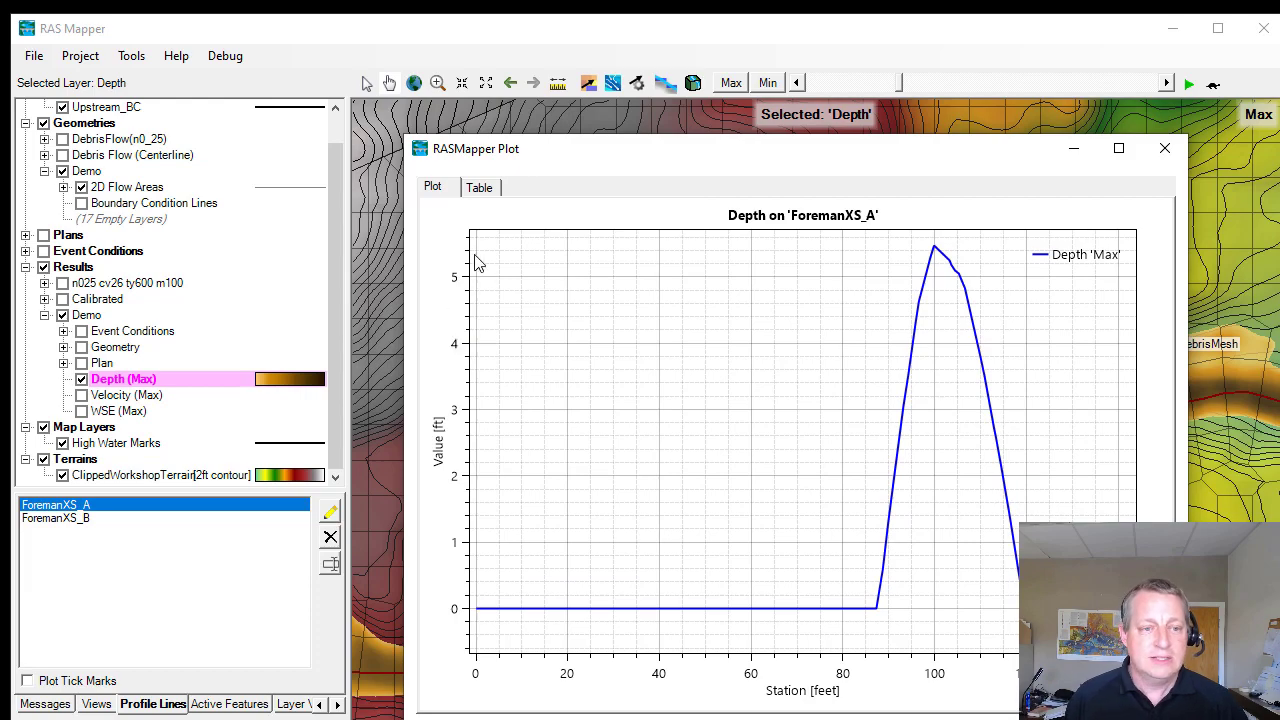
pyautogui.moveTo(840, 278)
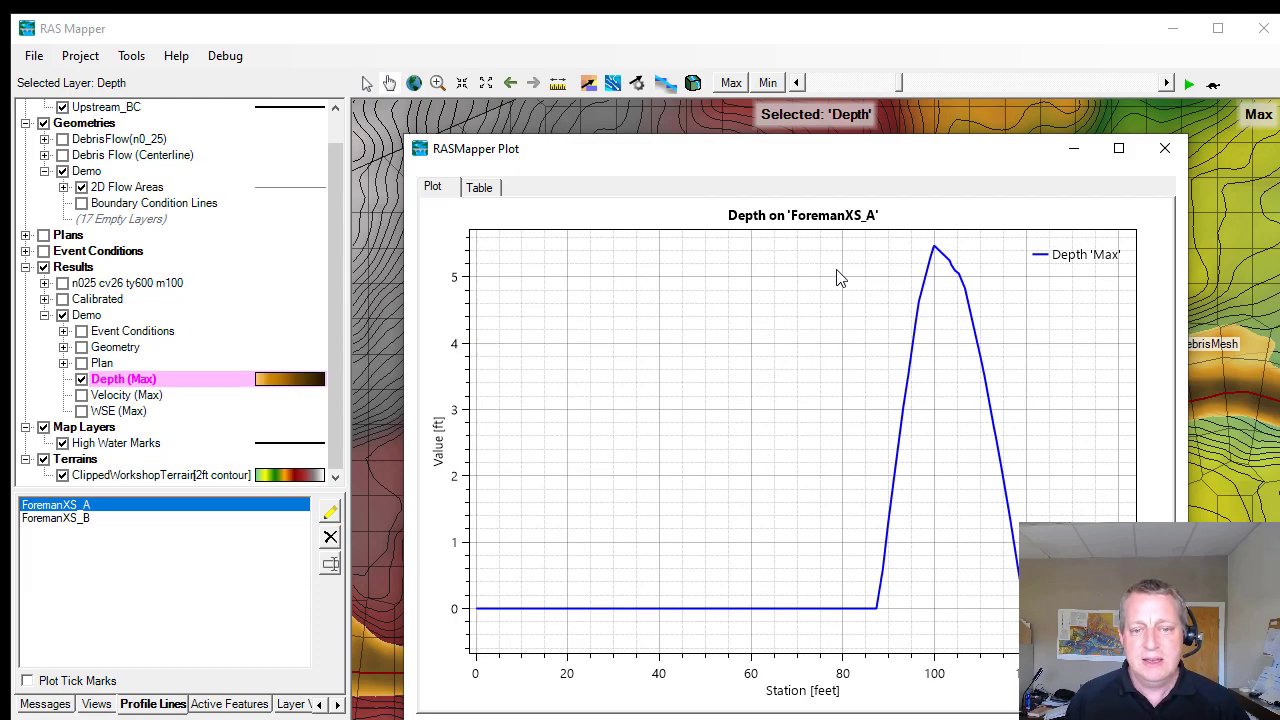
pyautogui.moveTo(818, 393)
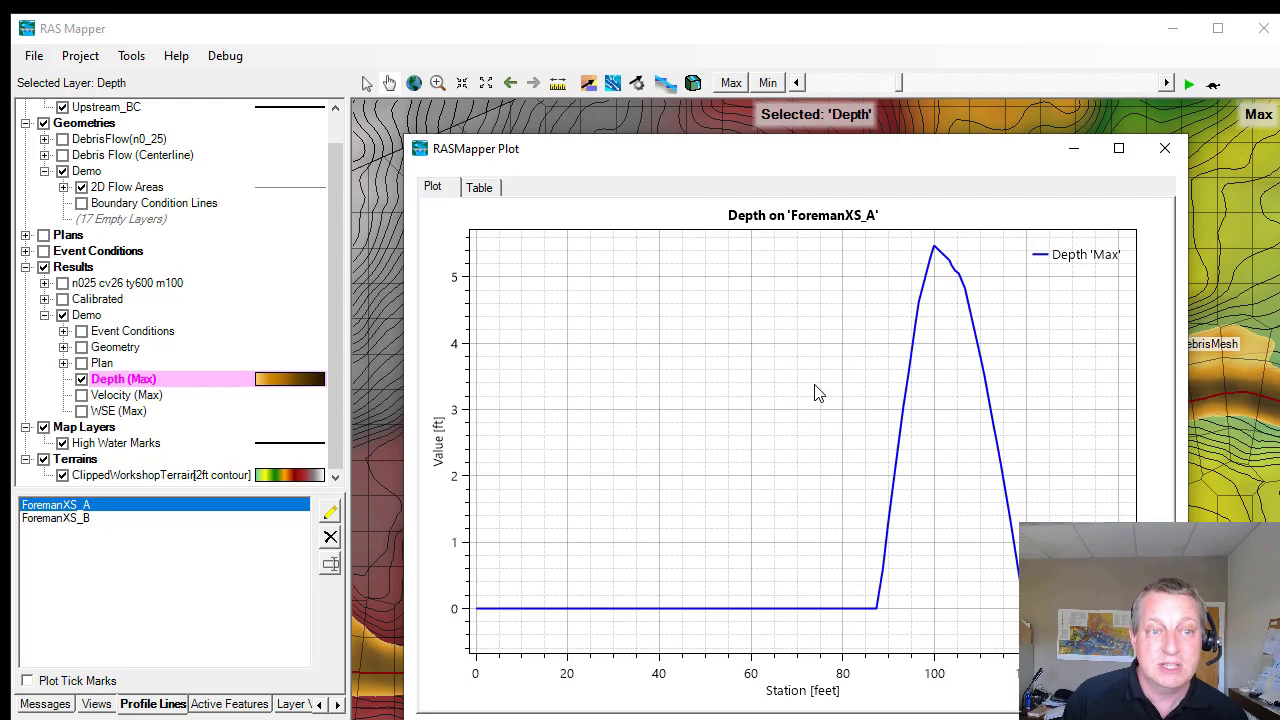
pyautogui.moveTo(888, 327)
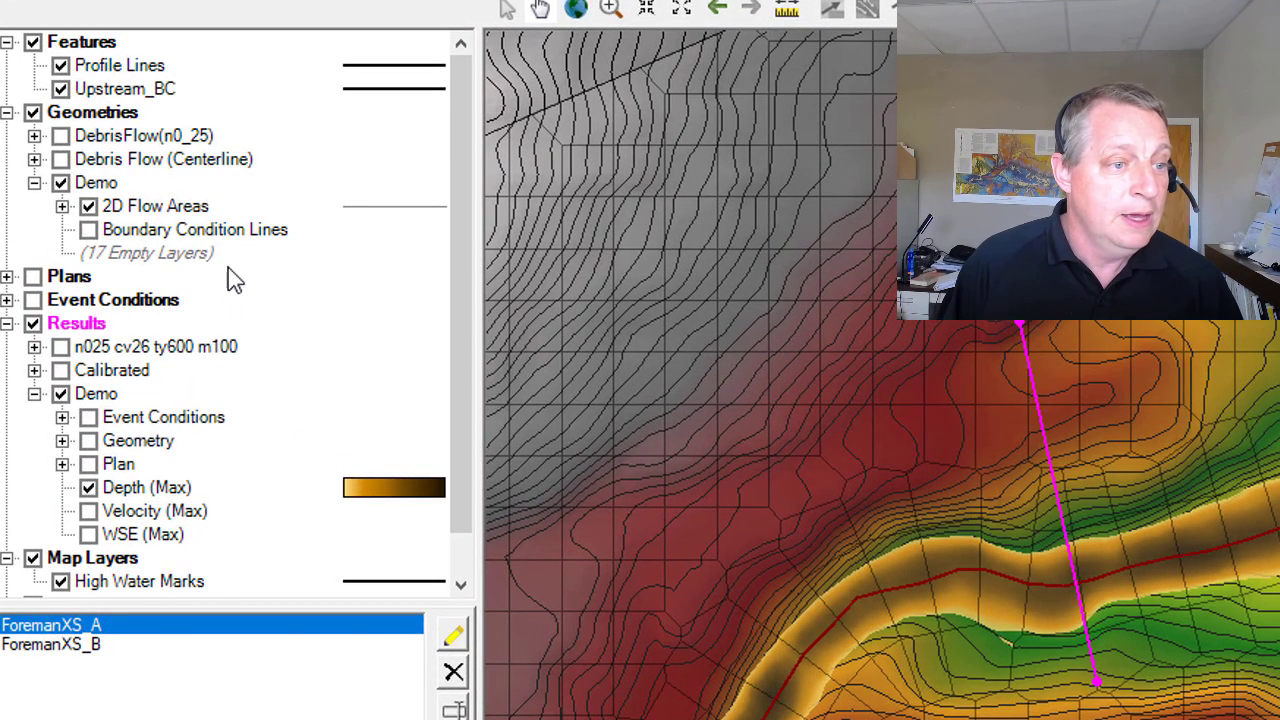
# Edit Demo geometry to place reference point 'HWM' where ForemanXS_A crosses the channel.
pyautogui.rightClick(96, 182)
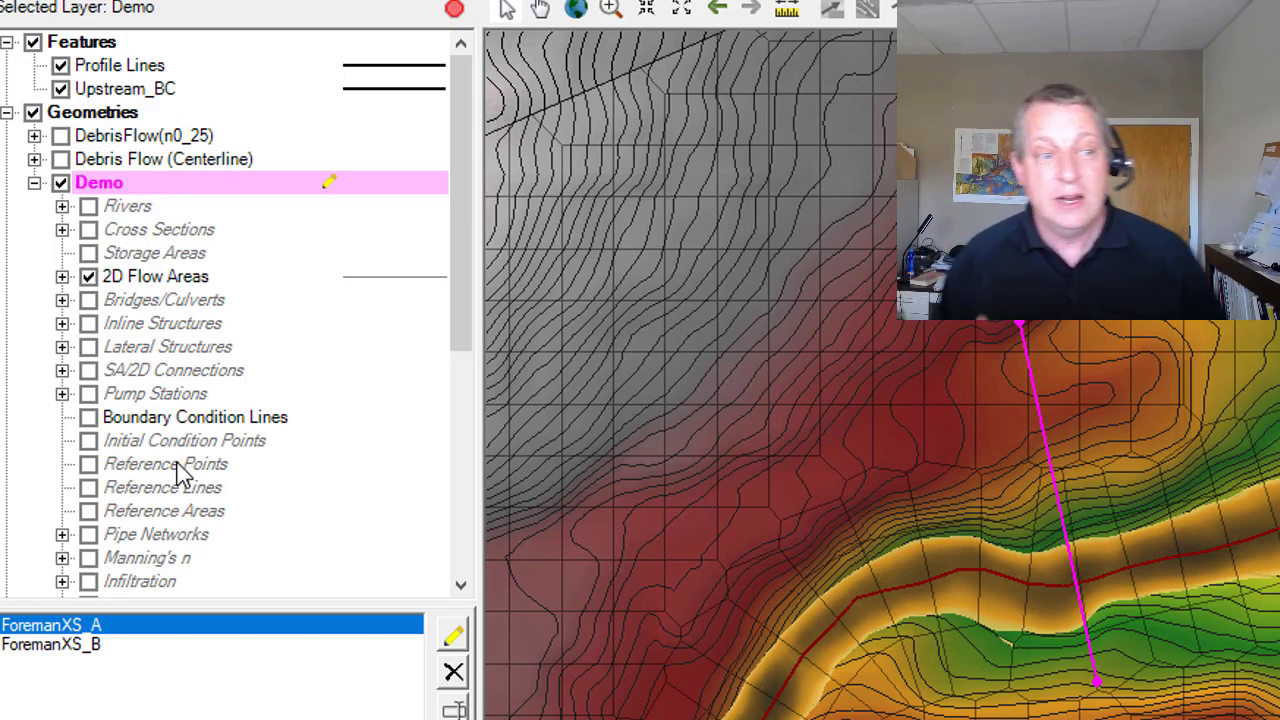
pyautogui.click(165, 463)
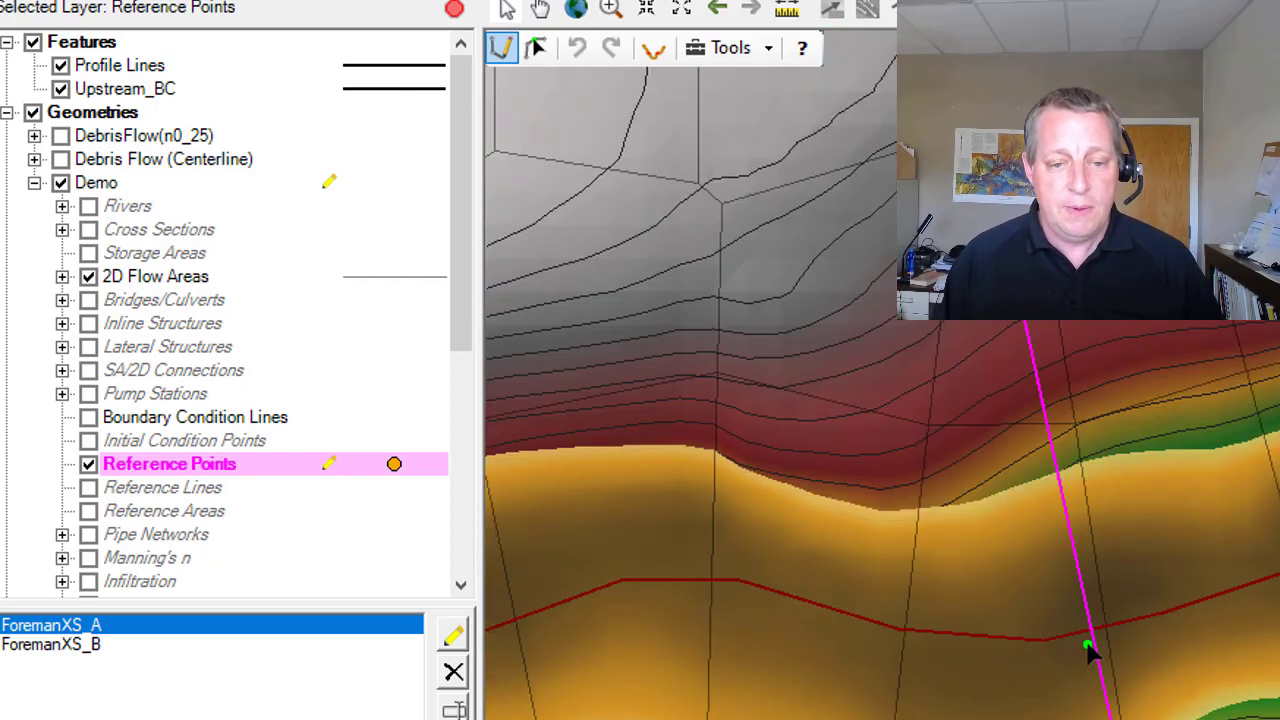
pyautogui.click(1088, 643)
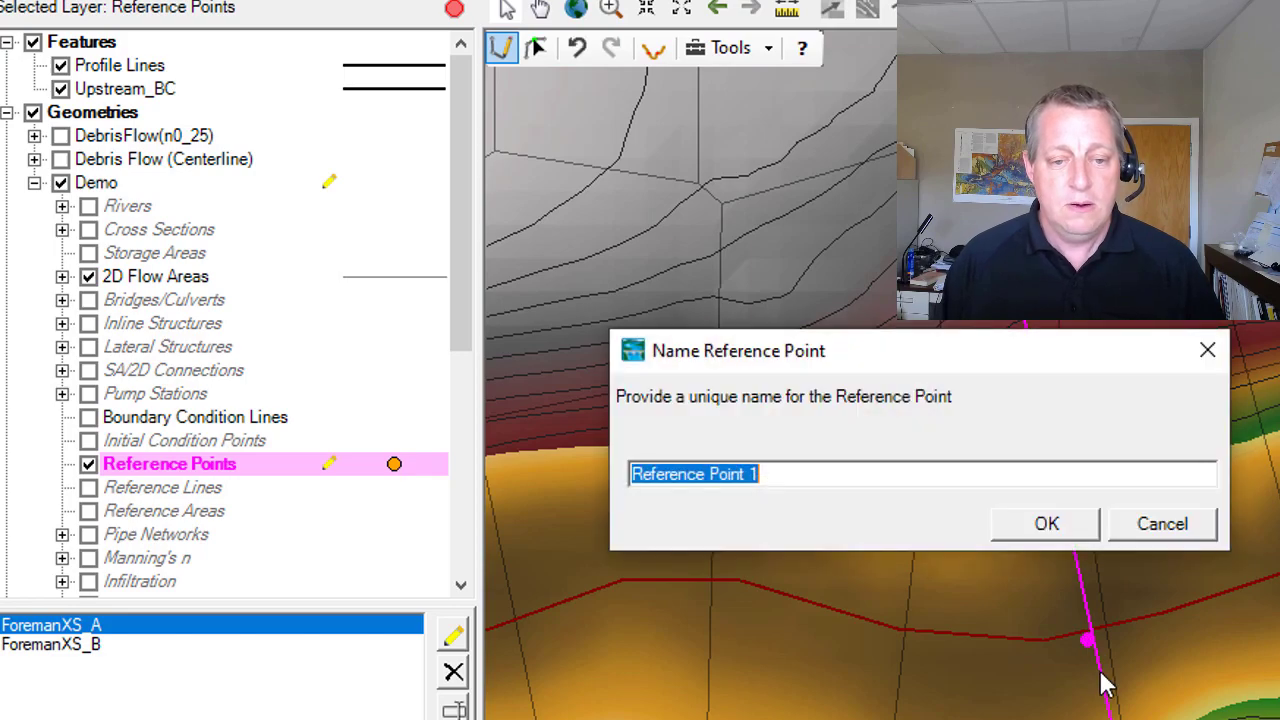
pyautogui.moveTo(1143, 635)
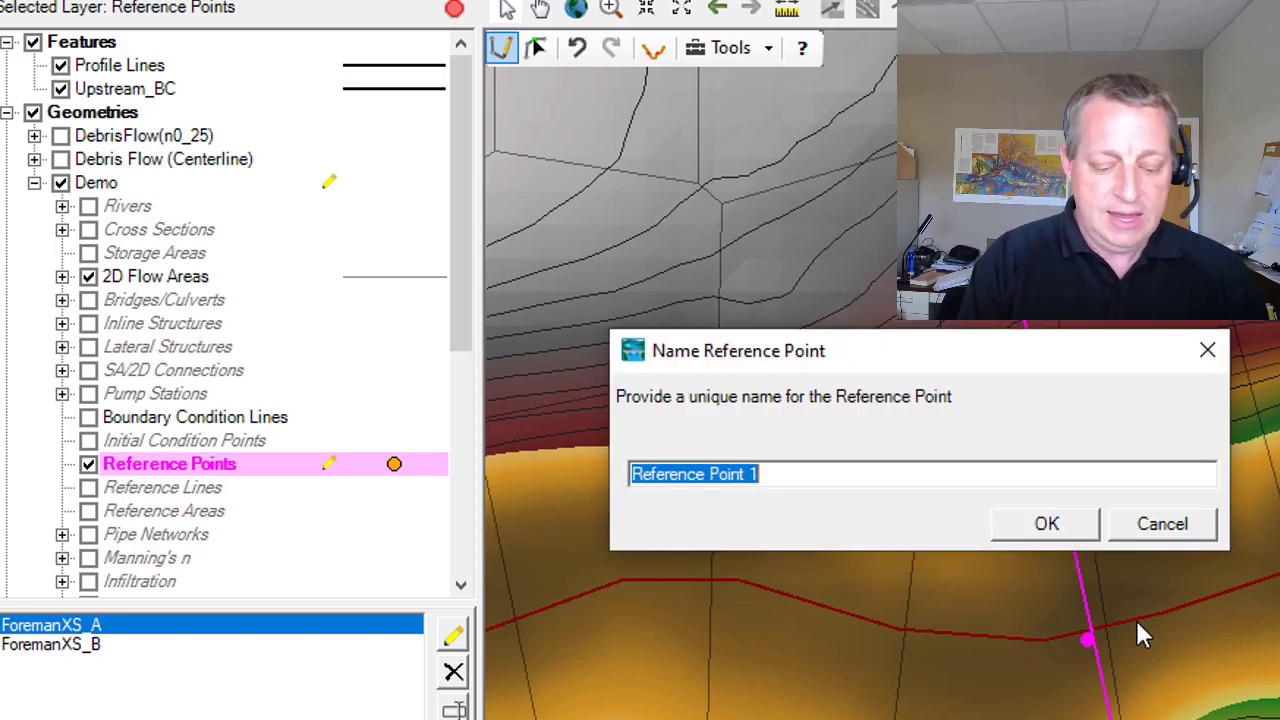
pyautogui.write('HWM')
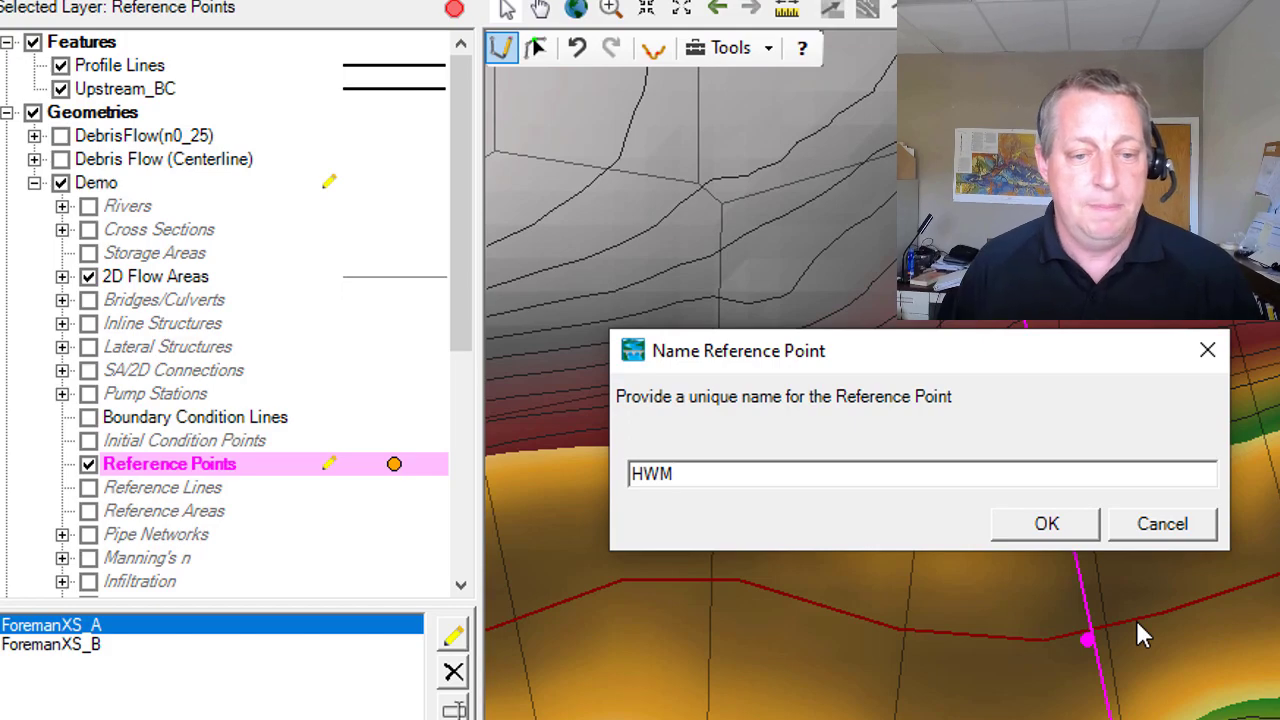
pyautogui.click(1046, 523)
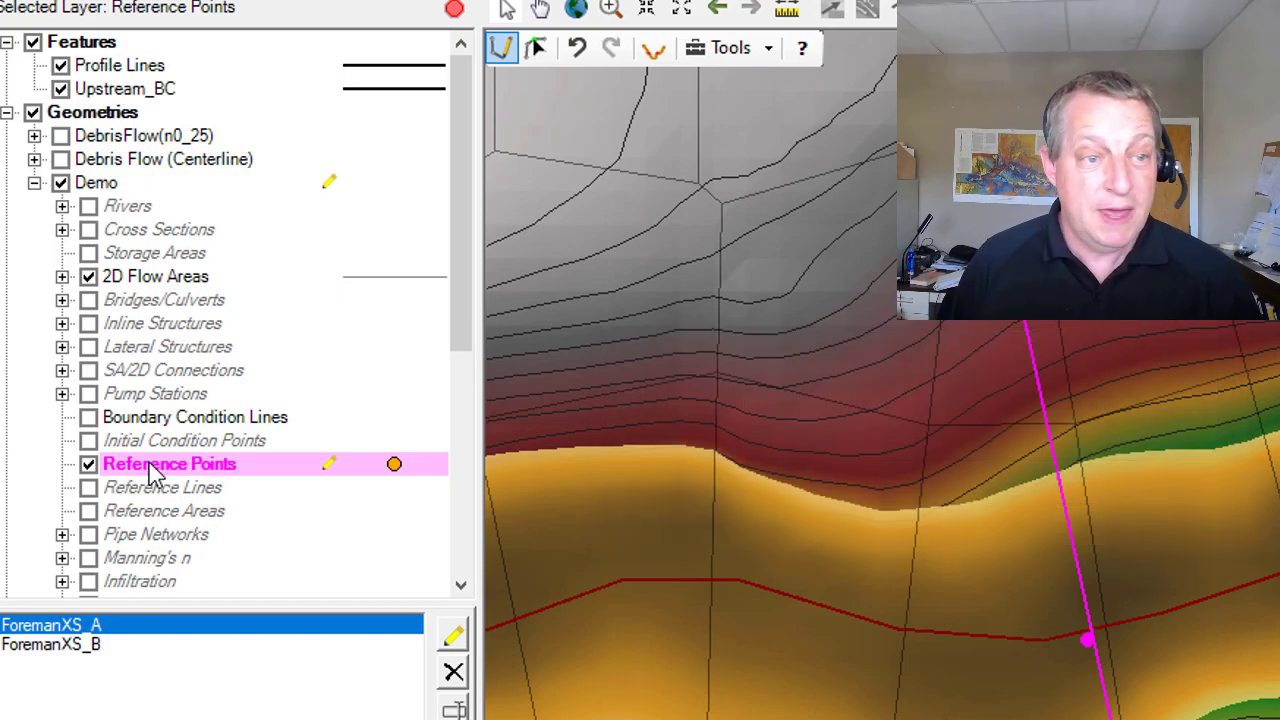
pyautogui.rightClick(169, 463)
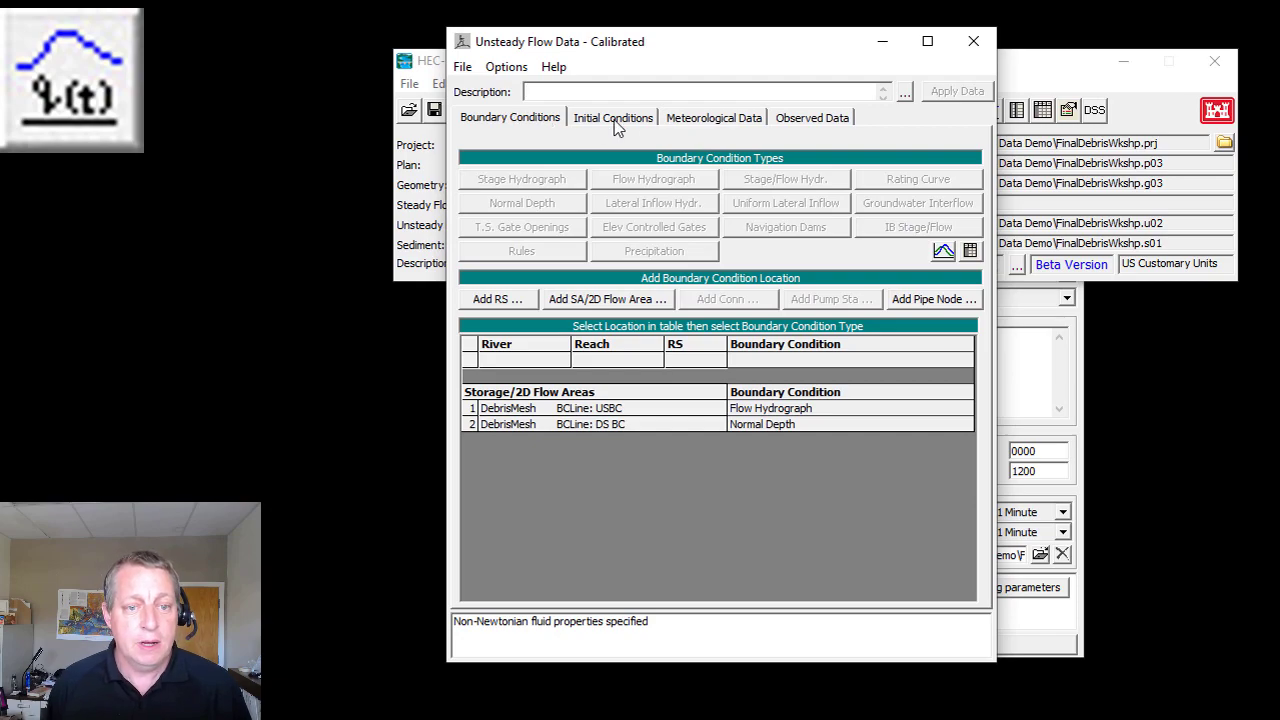
# Open the Observed Stage editor from the Observed Data tab of Calibrated flow data.
pyautogui.click(811, 117)
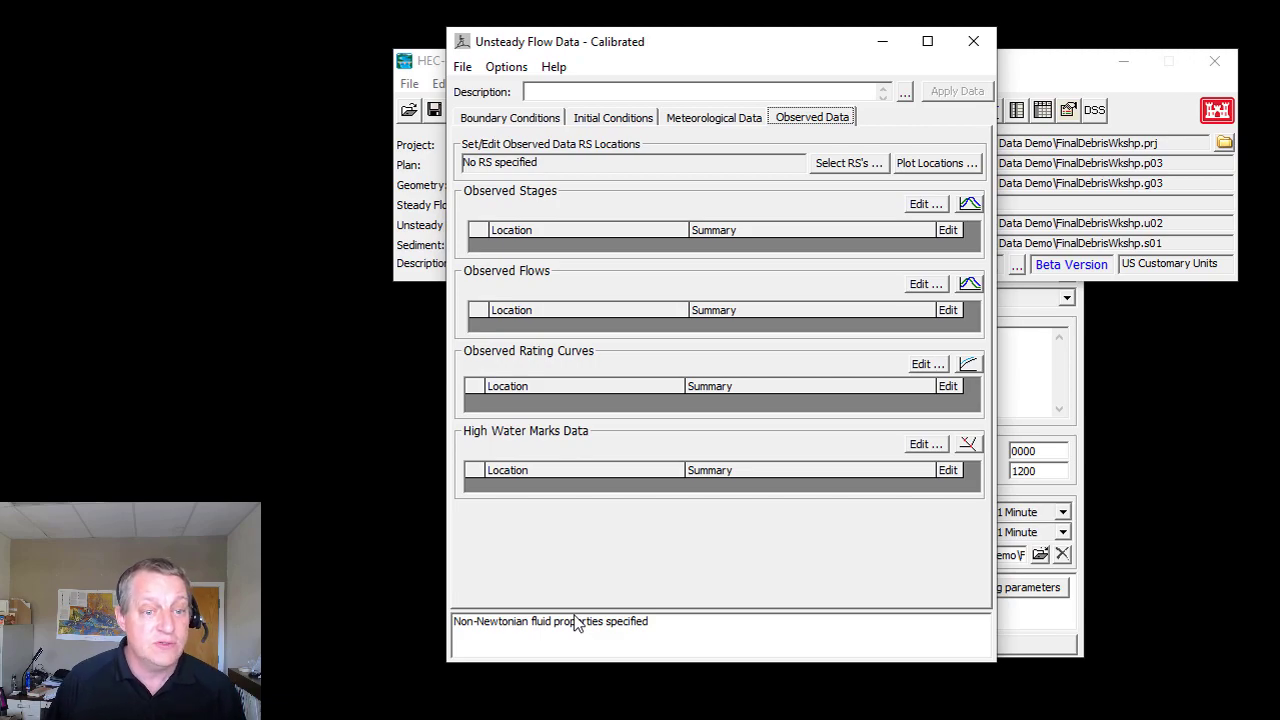
pyautogui.moveTo(483, 492)
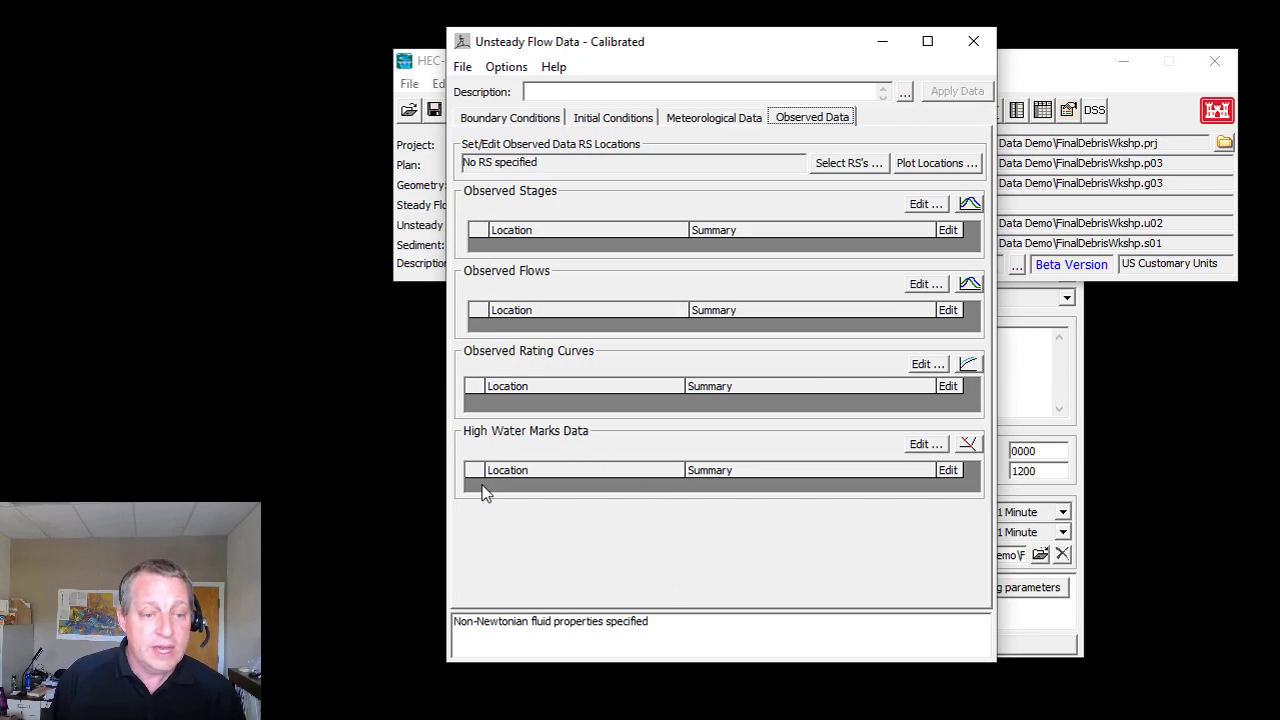
pyautogui.moveTo(760, 488)
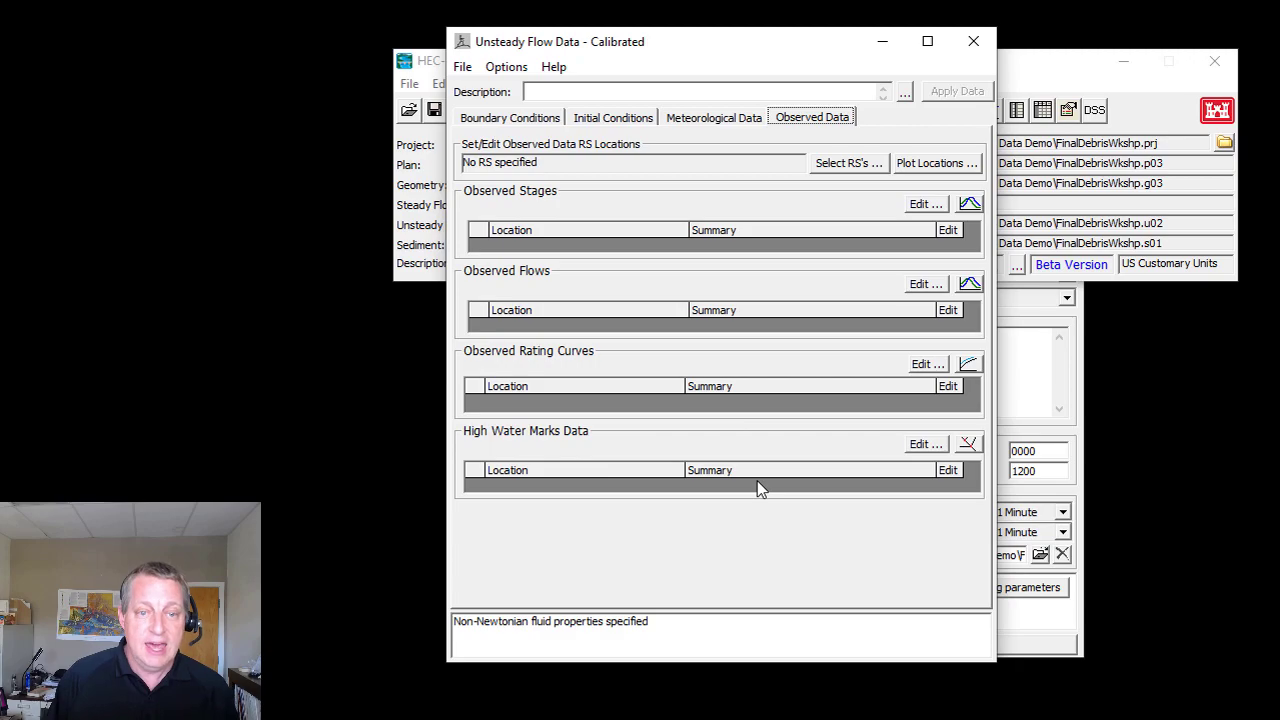
pyautogui.moveTo(620, 230)
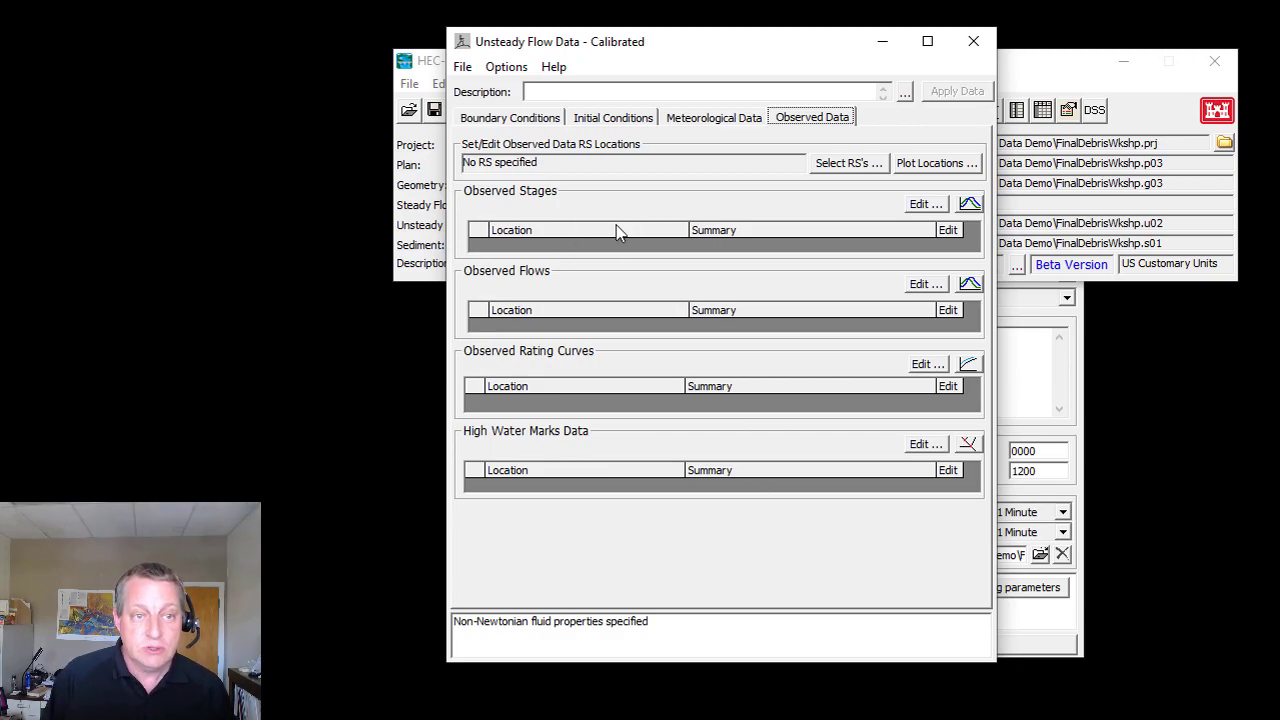
pyautogui.moveTo(935, 210)
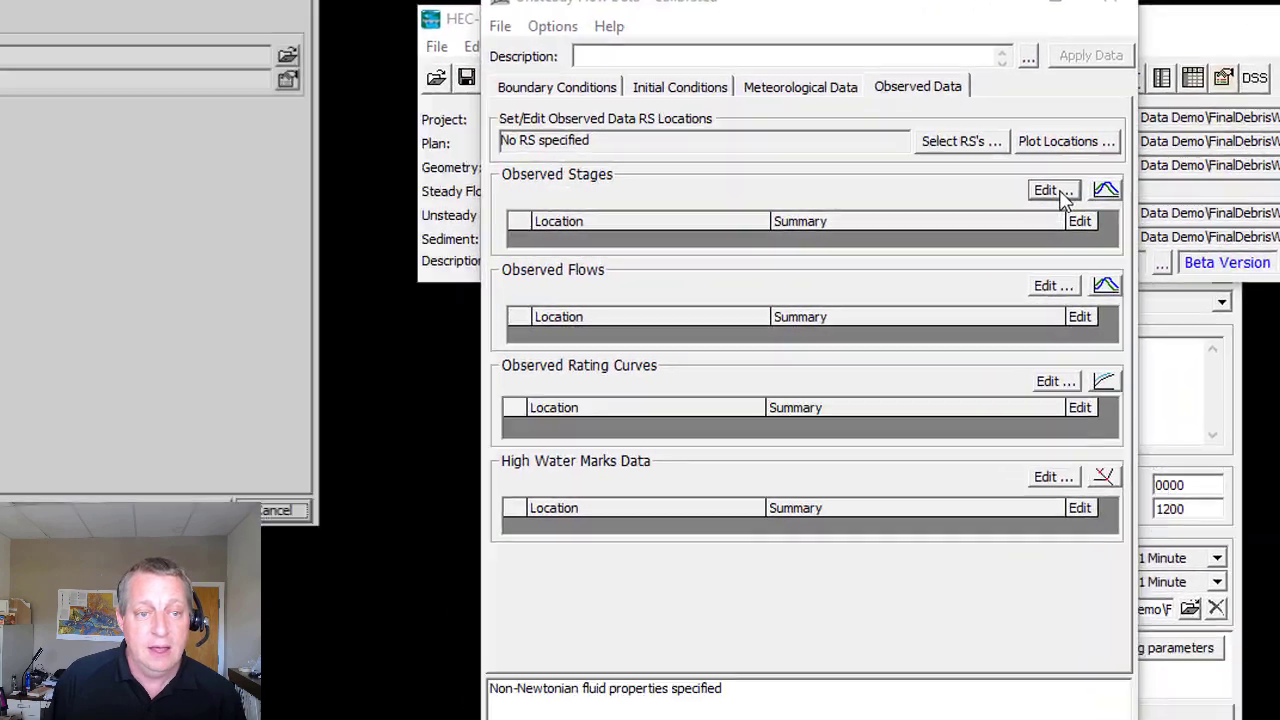
pyautogui.click(1052, 190)
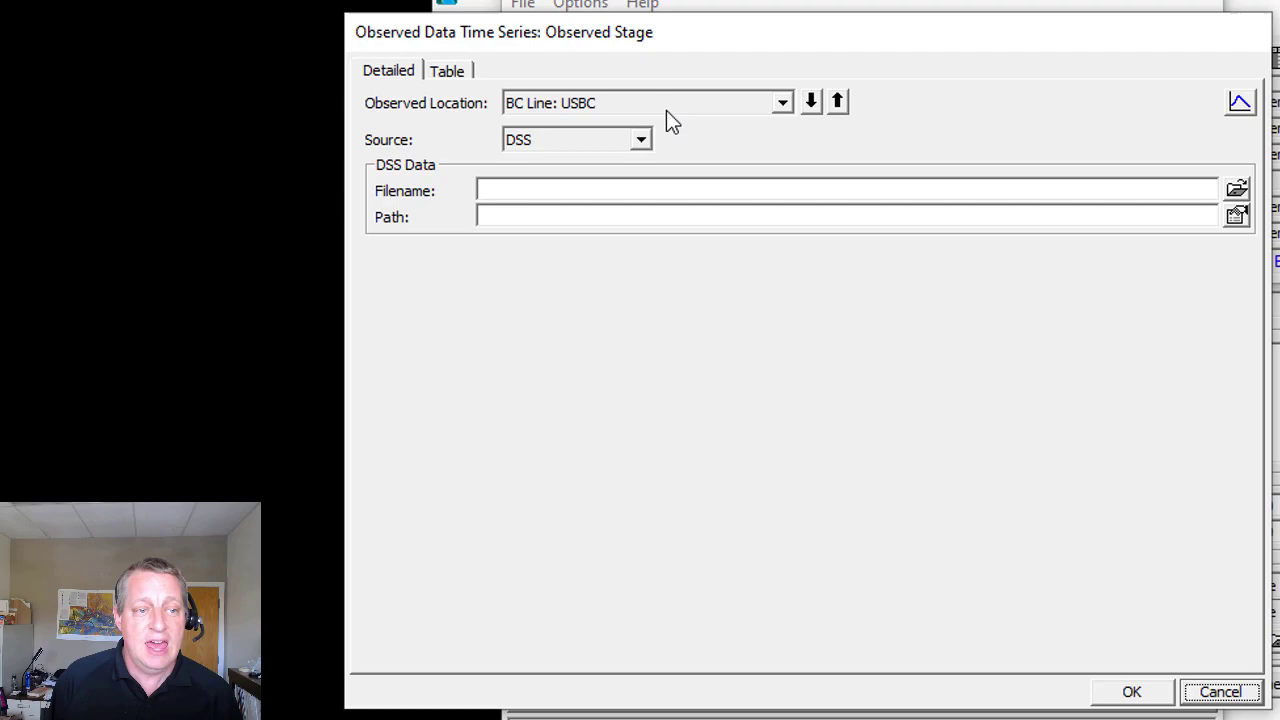
# Set Ref Point: HWM to a constant observed stage of 693.4 ft.
pyautogui.click(781, 102)
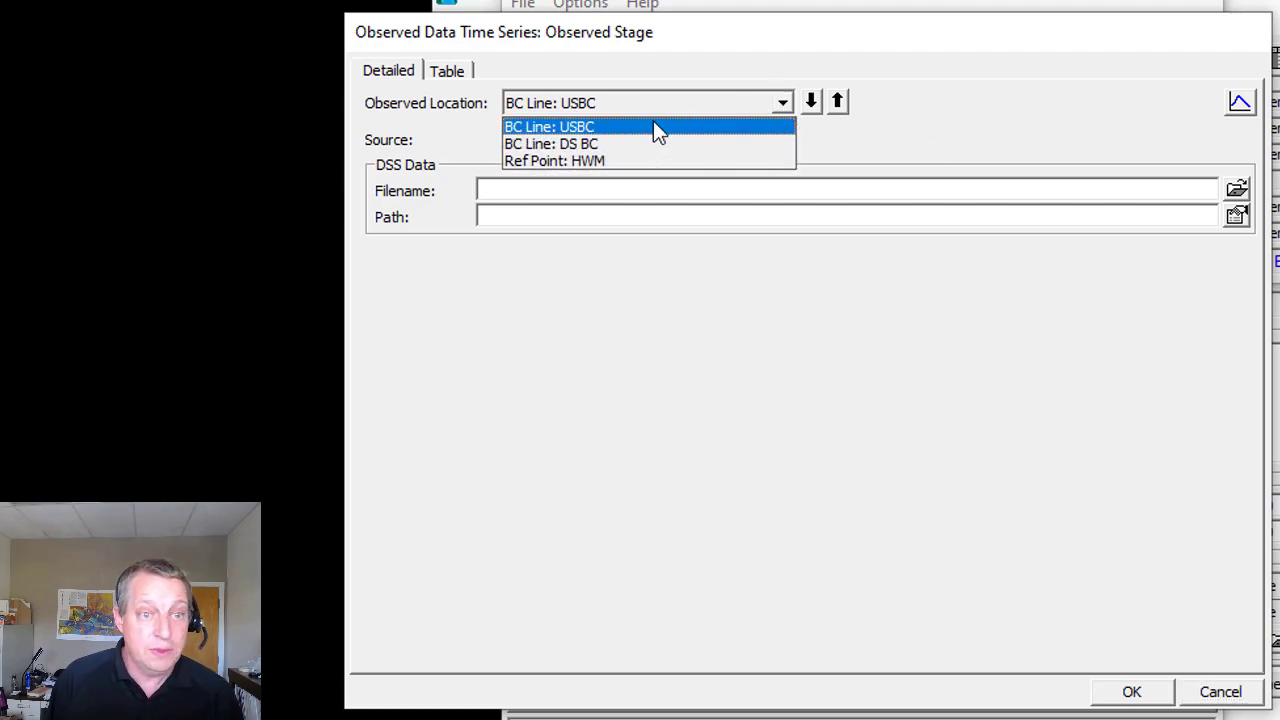
pyautogui.moveTo(654, 161)
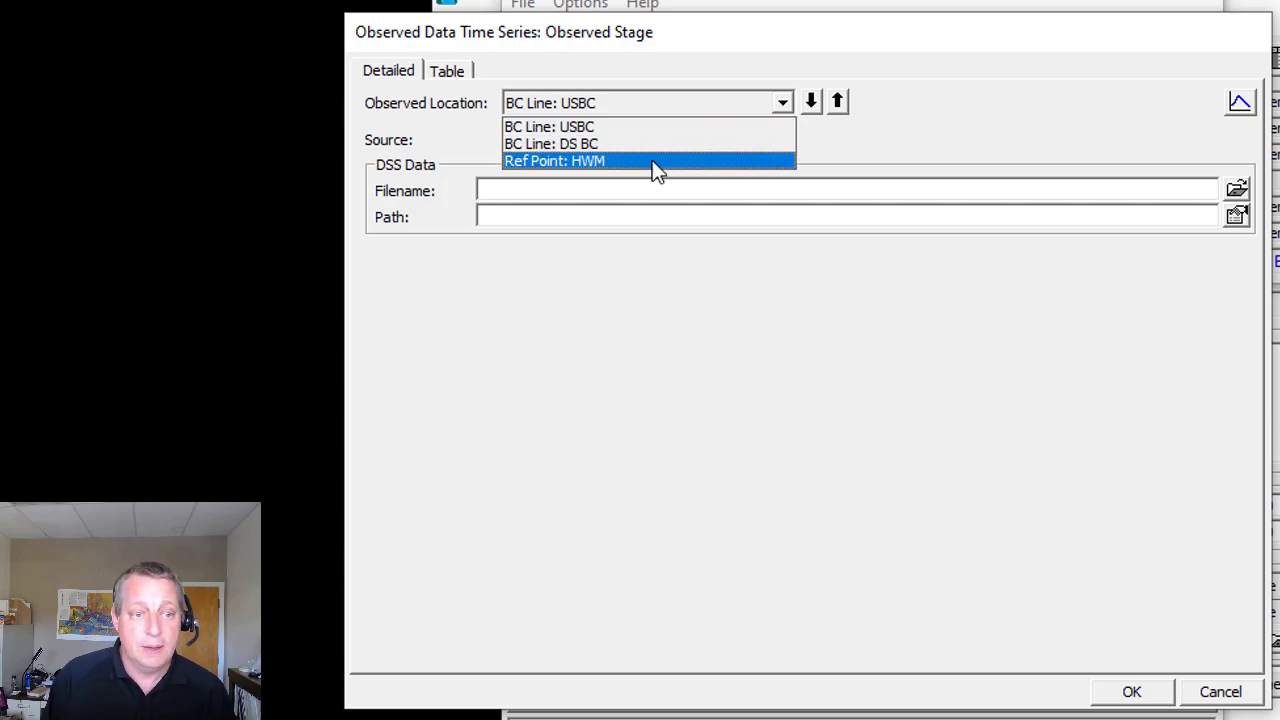
pyautogui.click(554, 160)
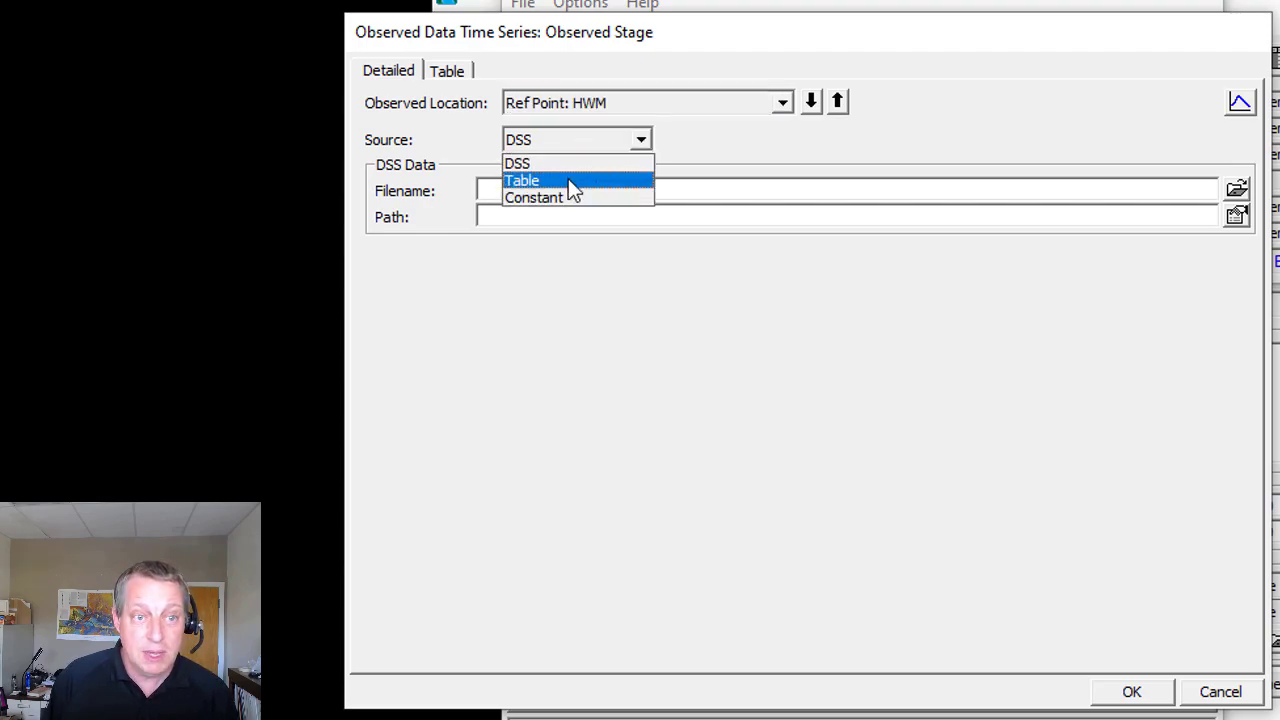
pyautogui.moveTo(533, 197)
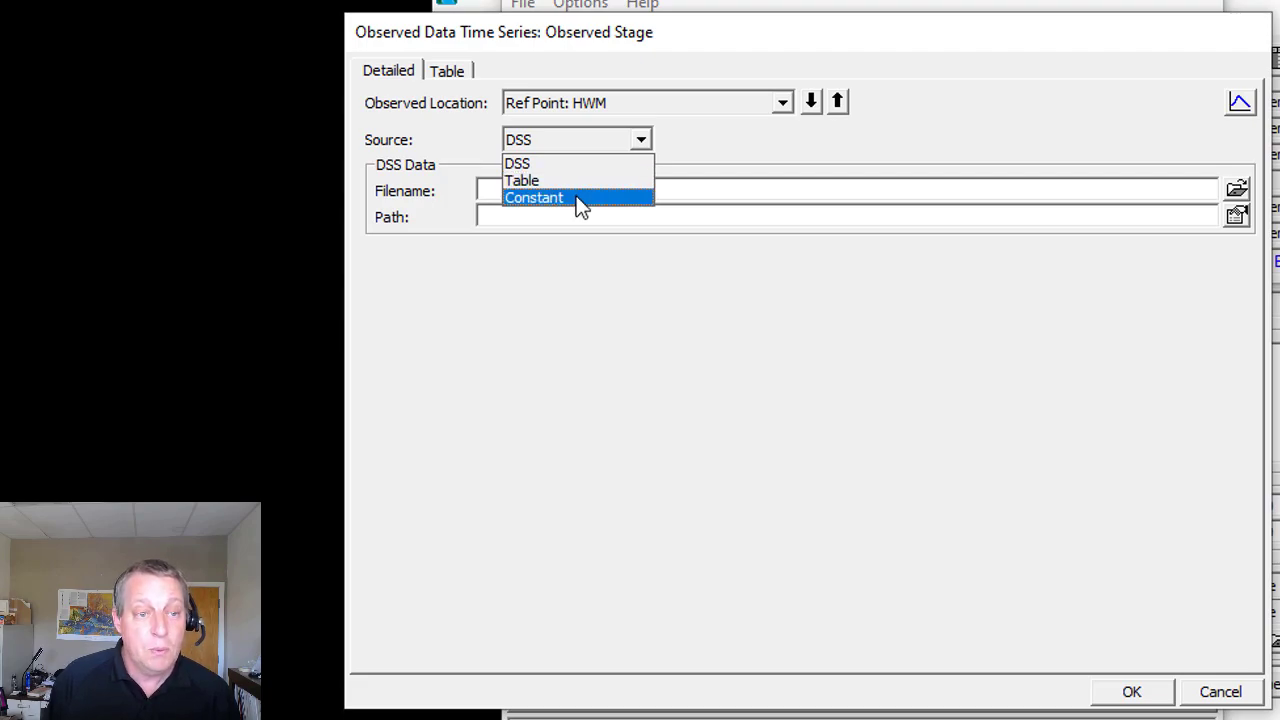
pyautogui.click(533, 197)
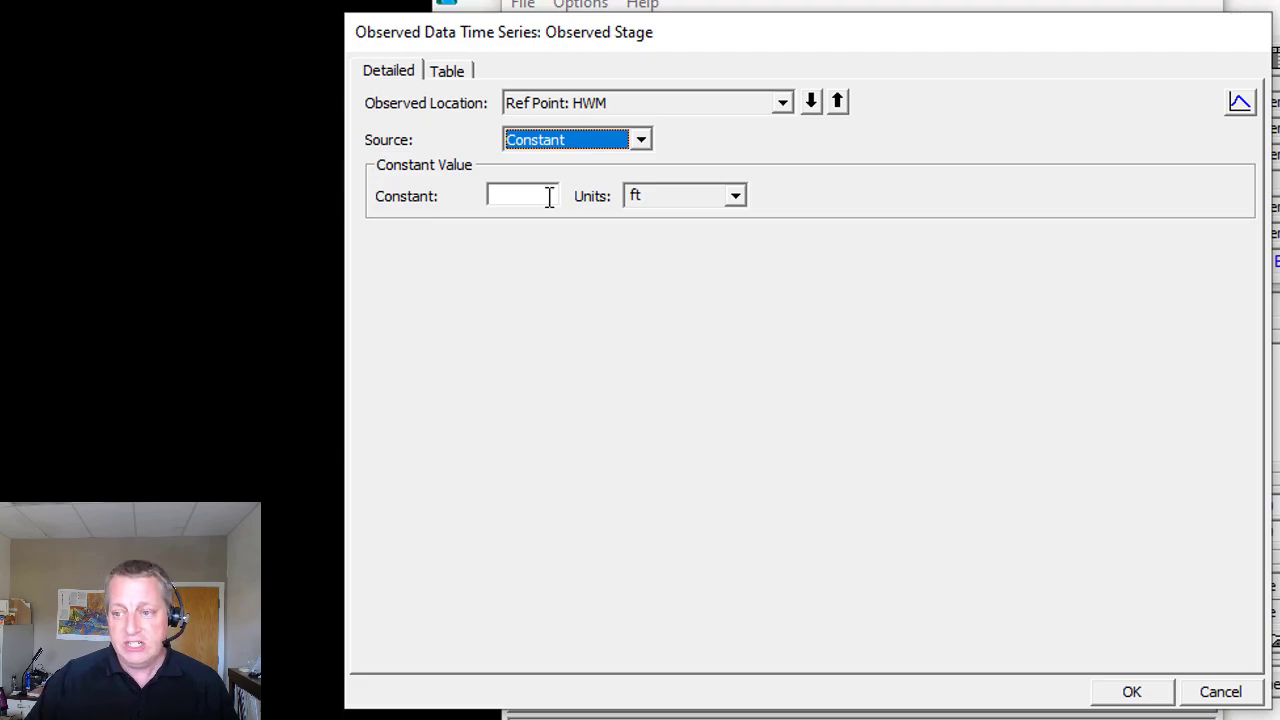
pyautogui.write('693.4')
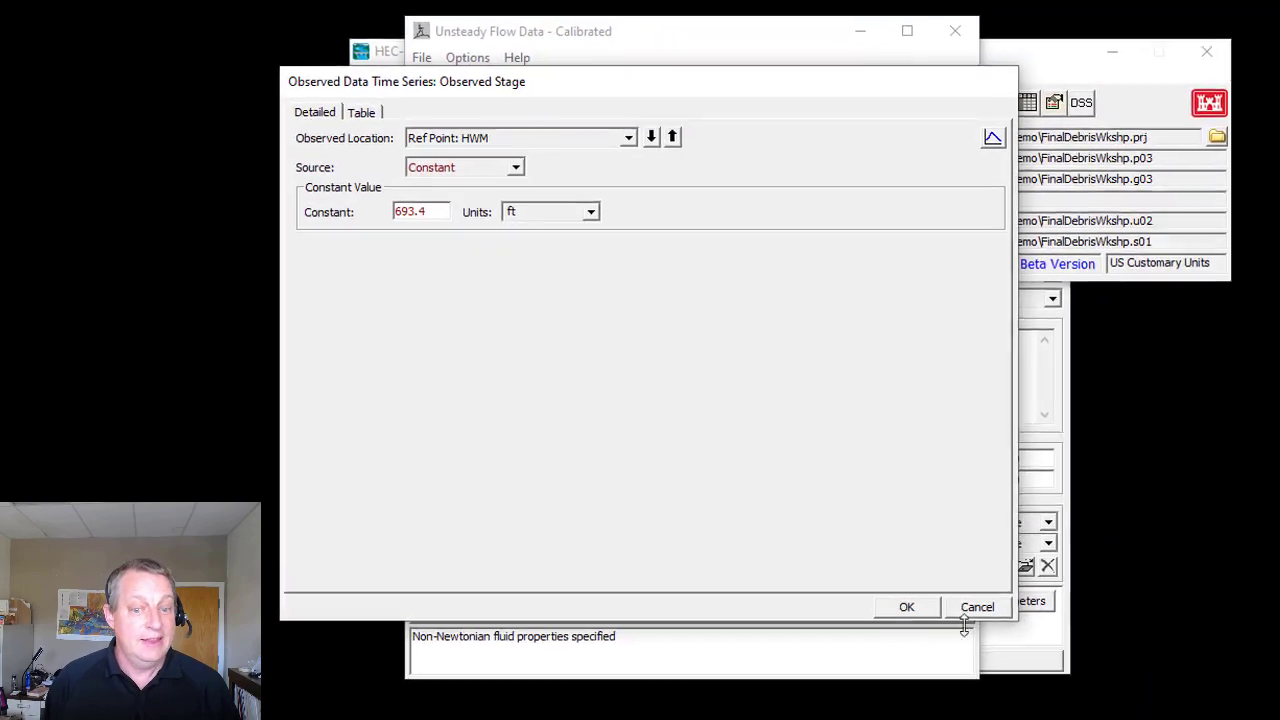
pyautogui.click(906, 607)
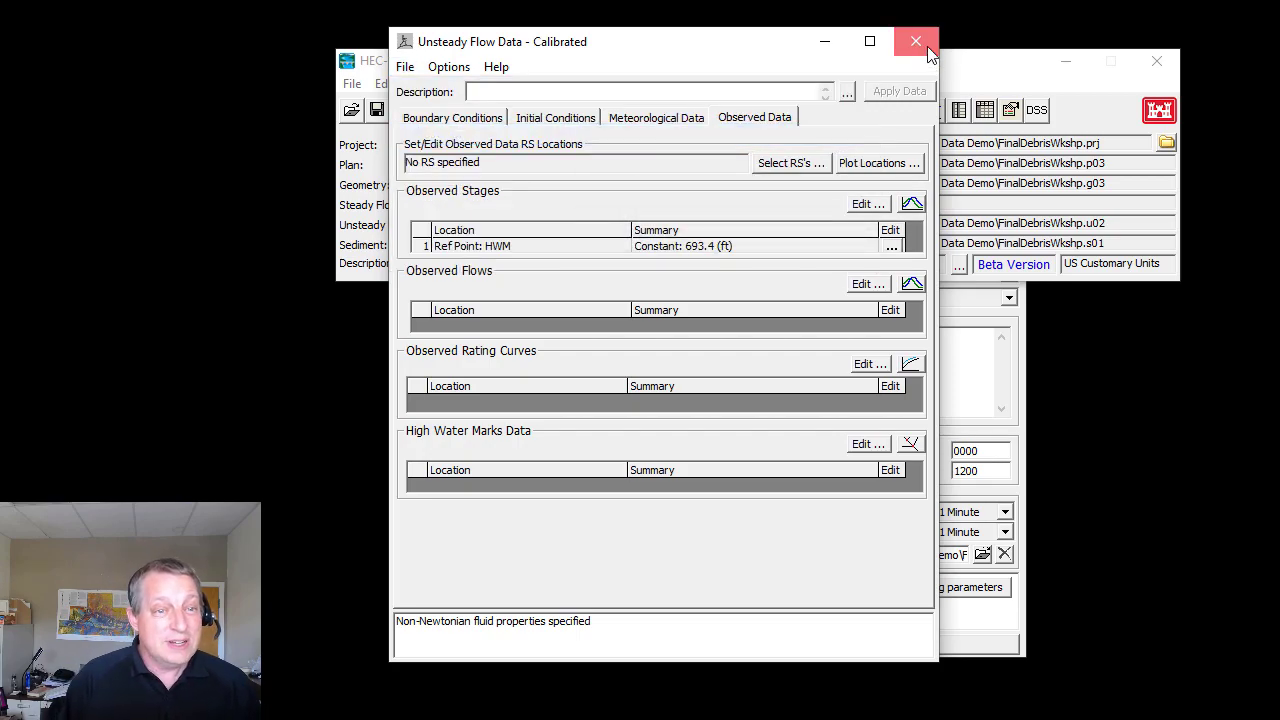
# Close the flow data editor, compute the Demo plan, and dismiss the finished report.
pyautogui.click(915, 41)
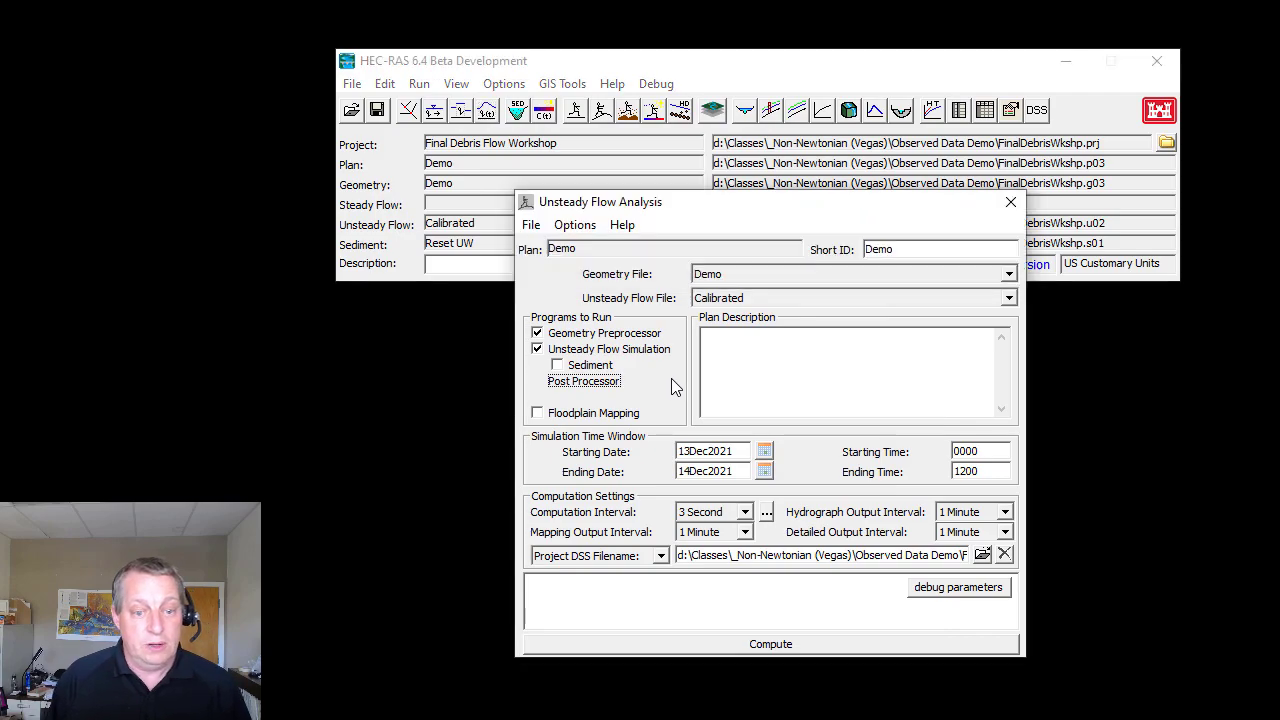
pyautogui.click(770, 643)
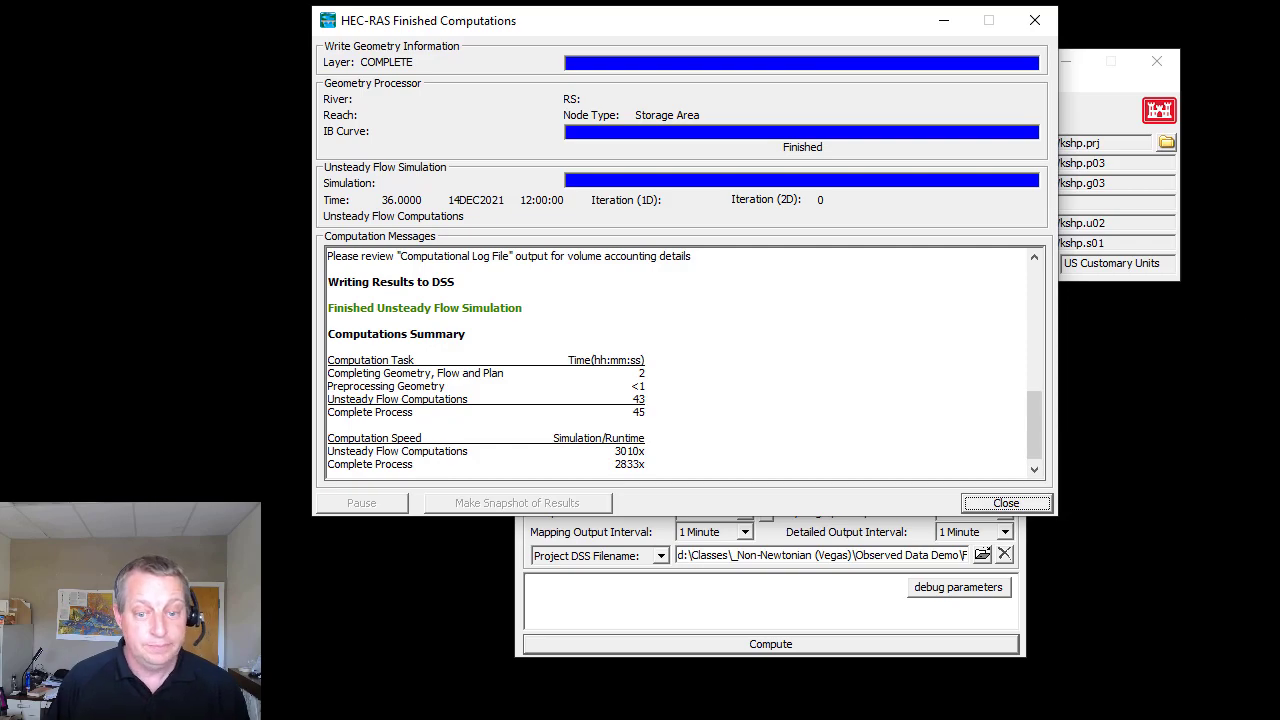
pyautogui.click(1005, 503)
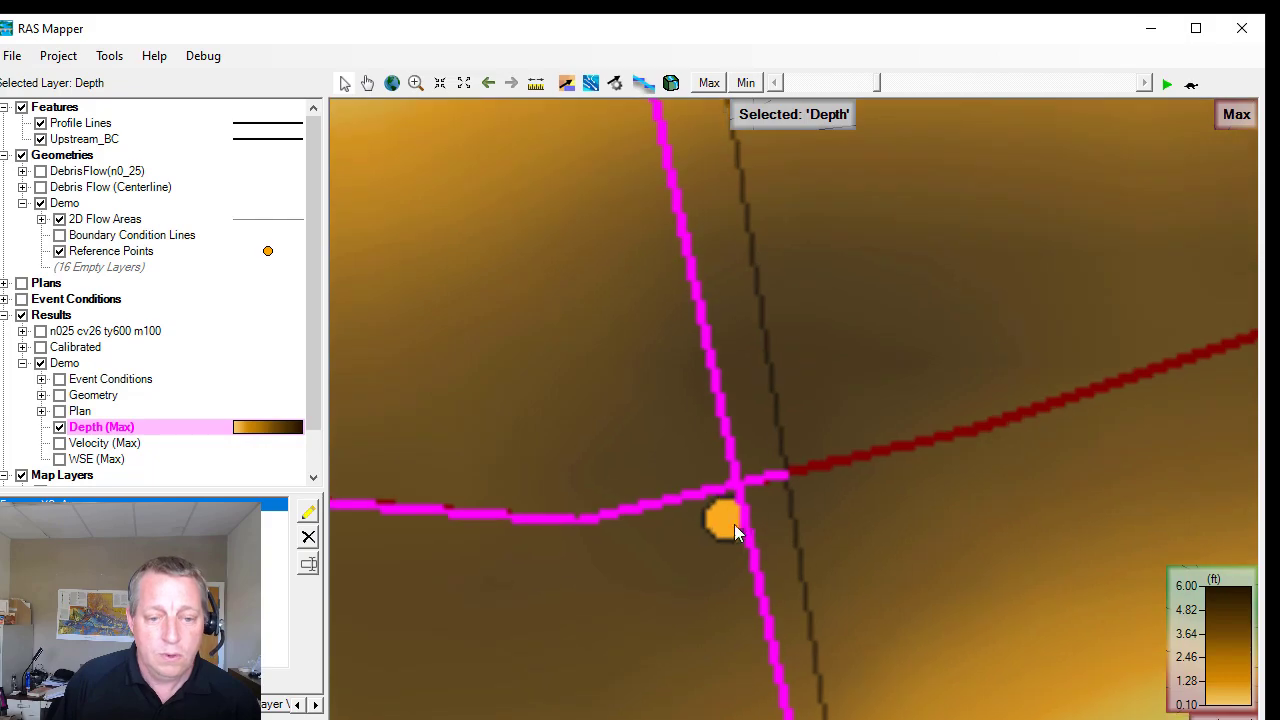
# Plot the HWM point's depth time series and open the Stage and Flow Hydrograph.
pyautogui.rightClick(725, 520)
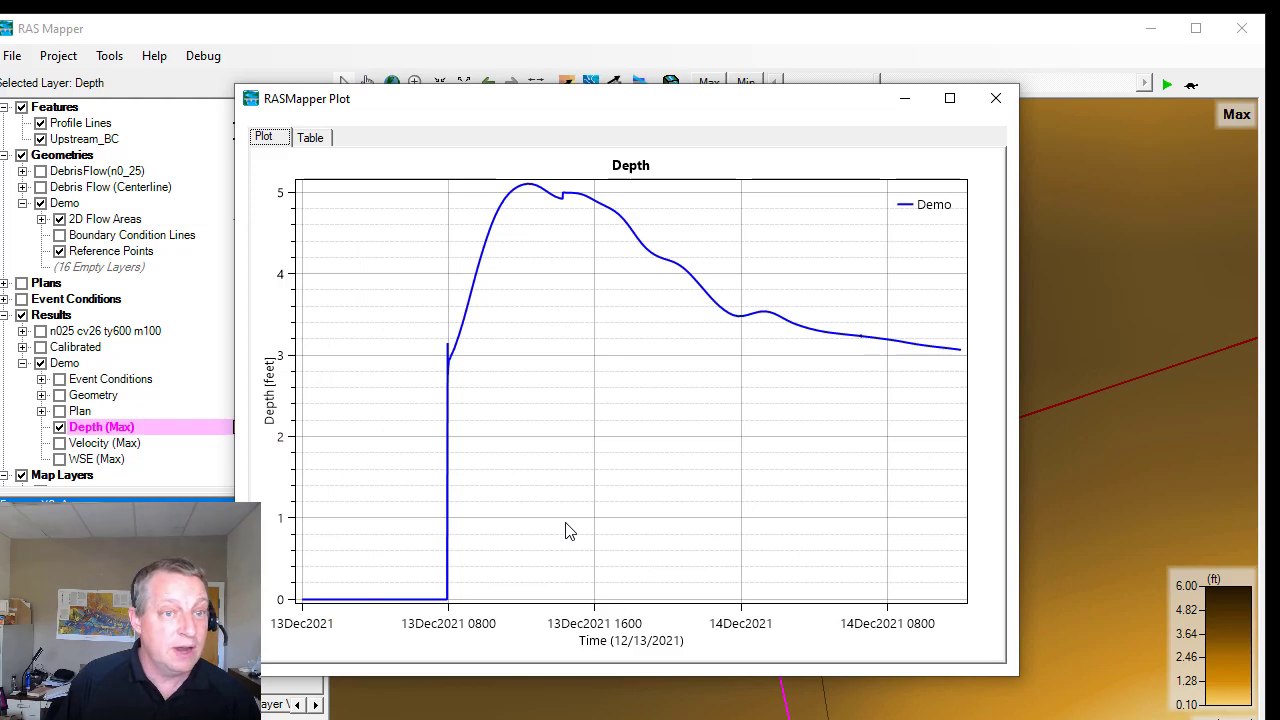
pyautogui.click(995, 97)
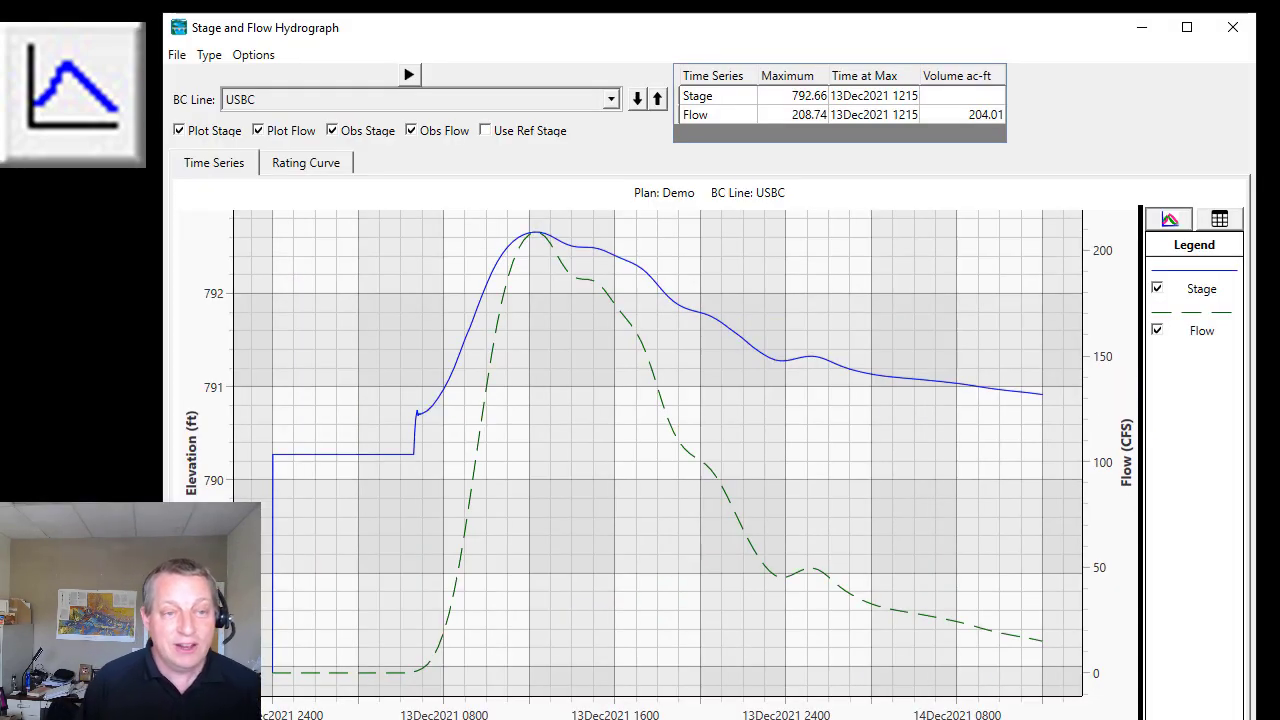
# Switch the hydrograph type to Reference Points to display HWM against 693.4 ft observed.
pyautogui.click(209, 54)
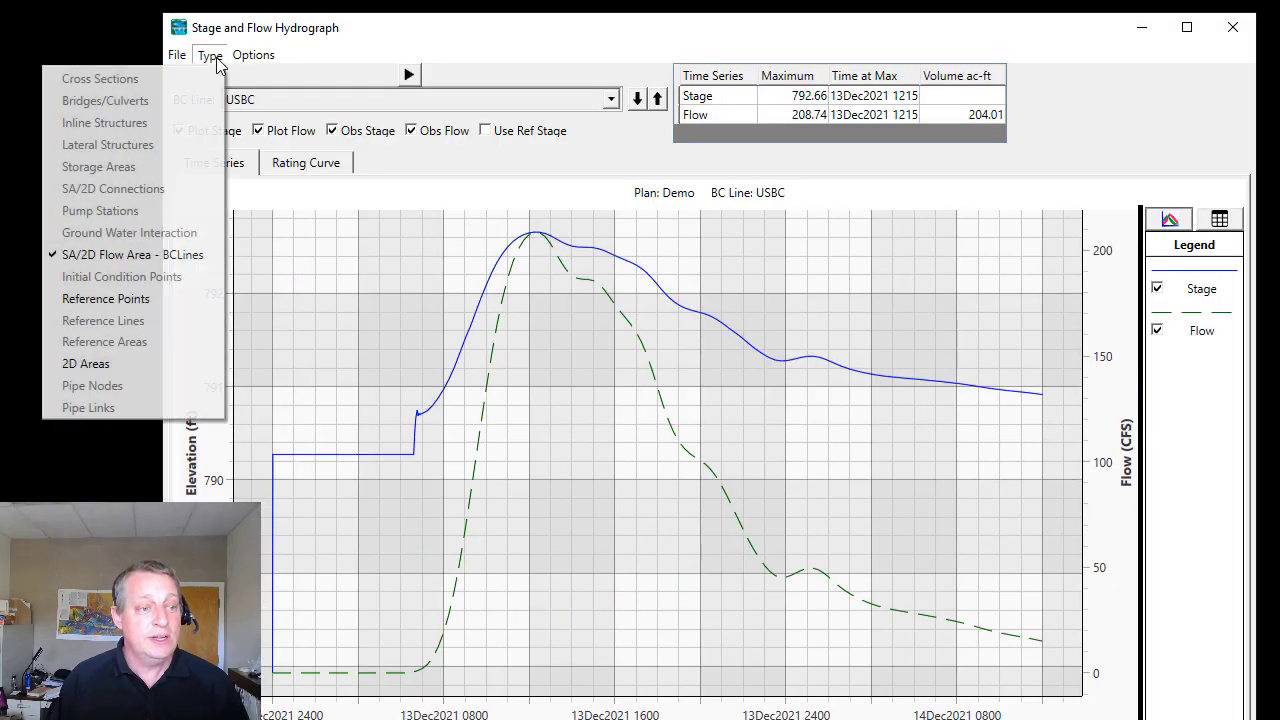
pyautogui.moveTo(106, 298)
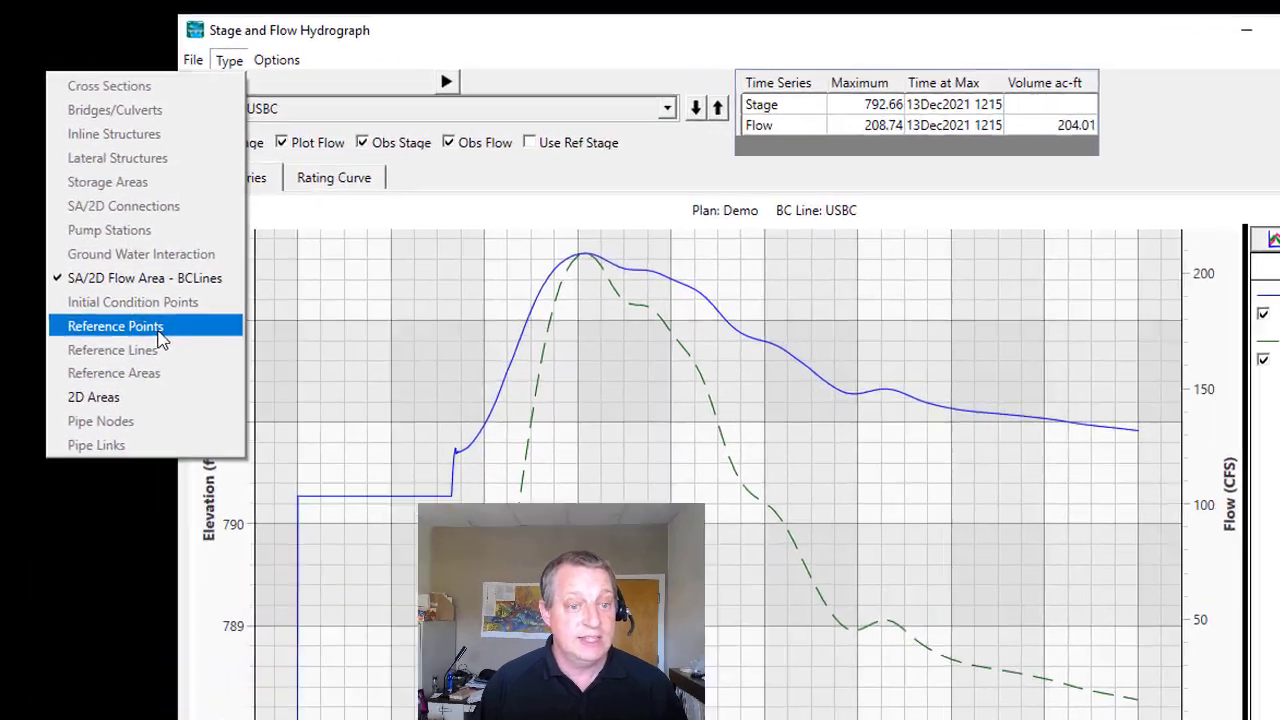
pyautogui.click(115, 325)
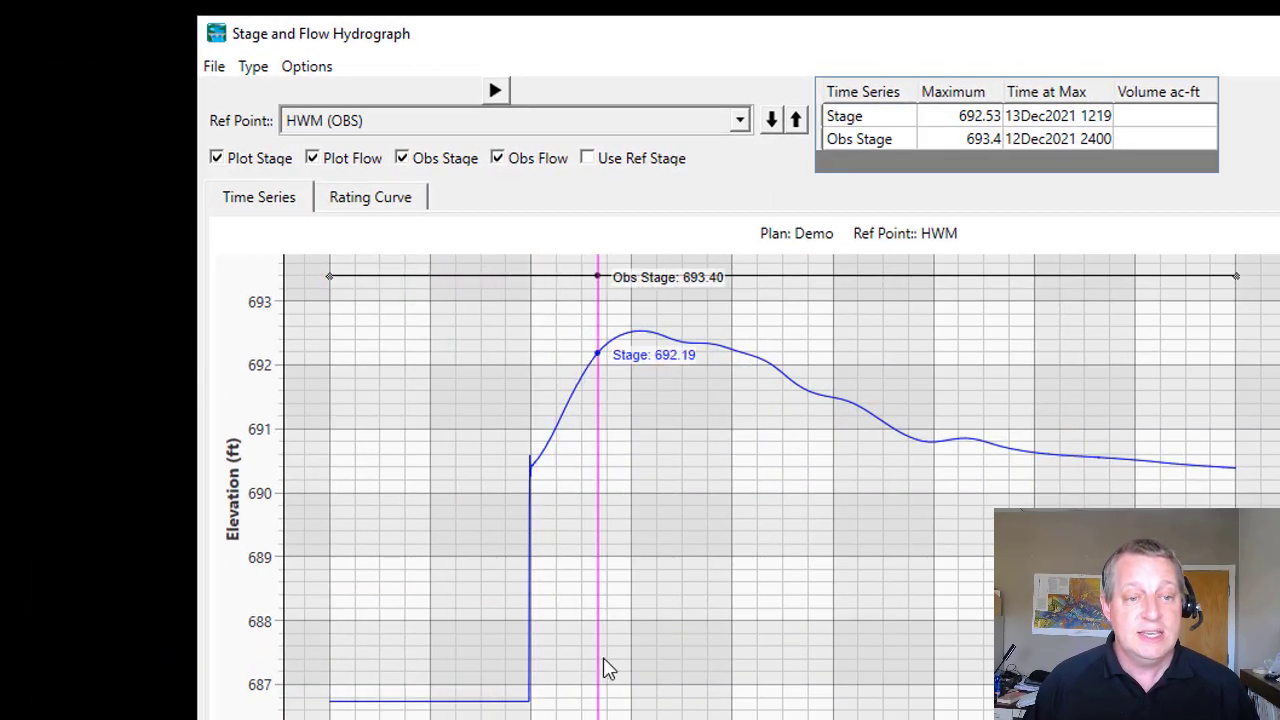